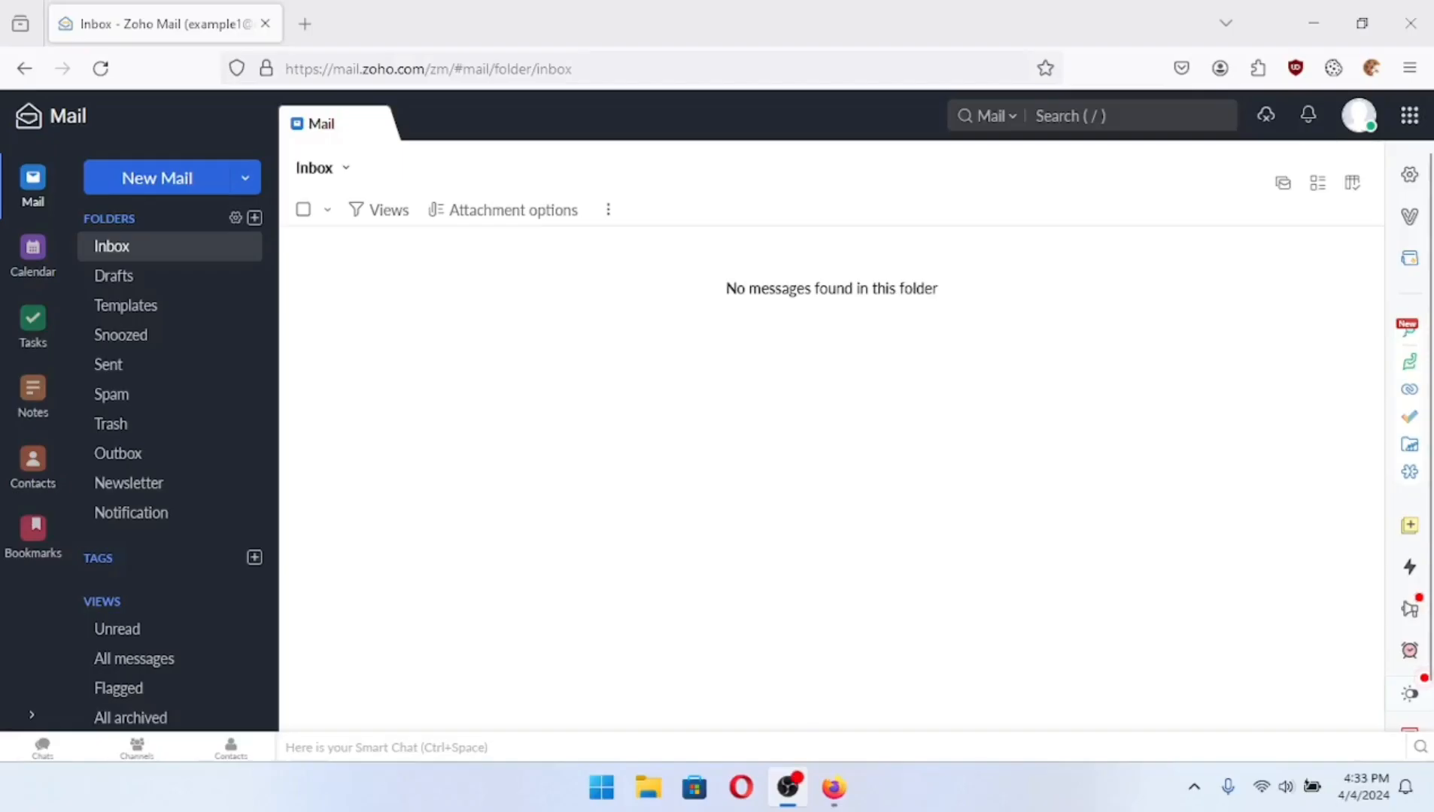
pyautogui.moveTo(552, 329)
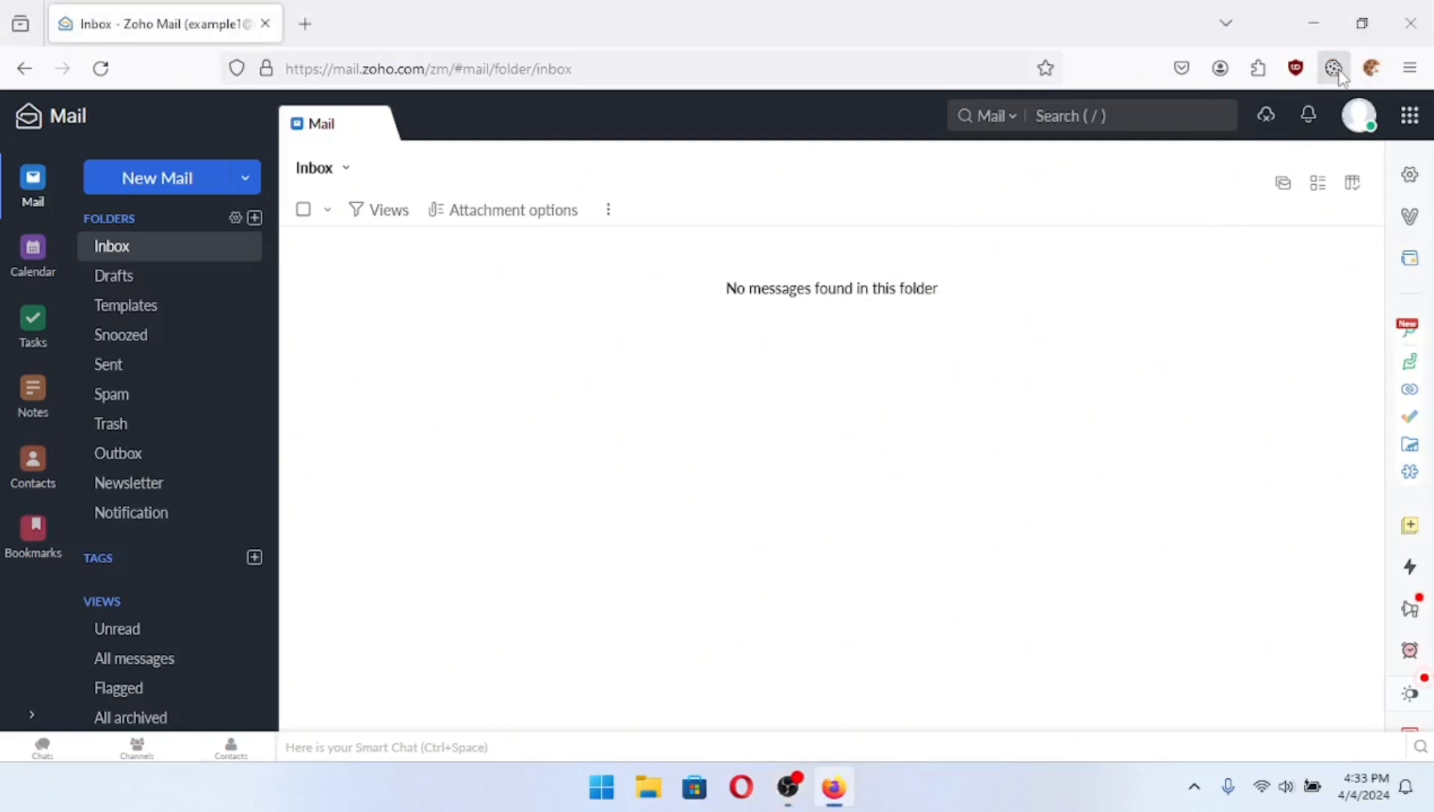
pyautogui.moveTo(867, 278)
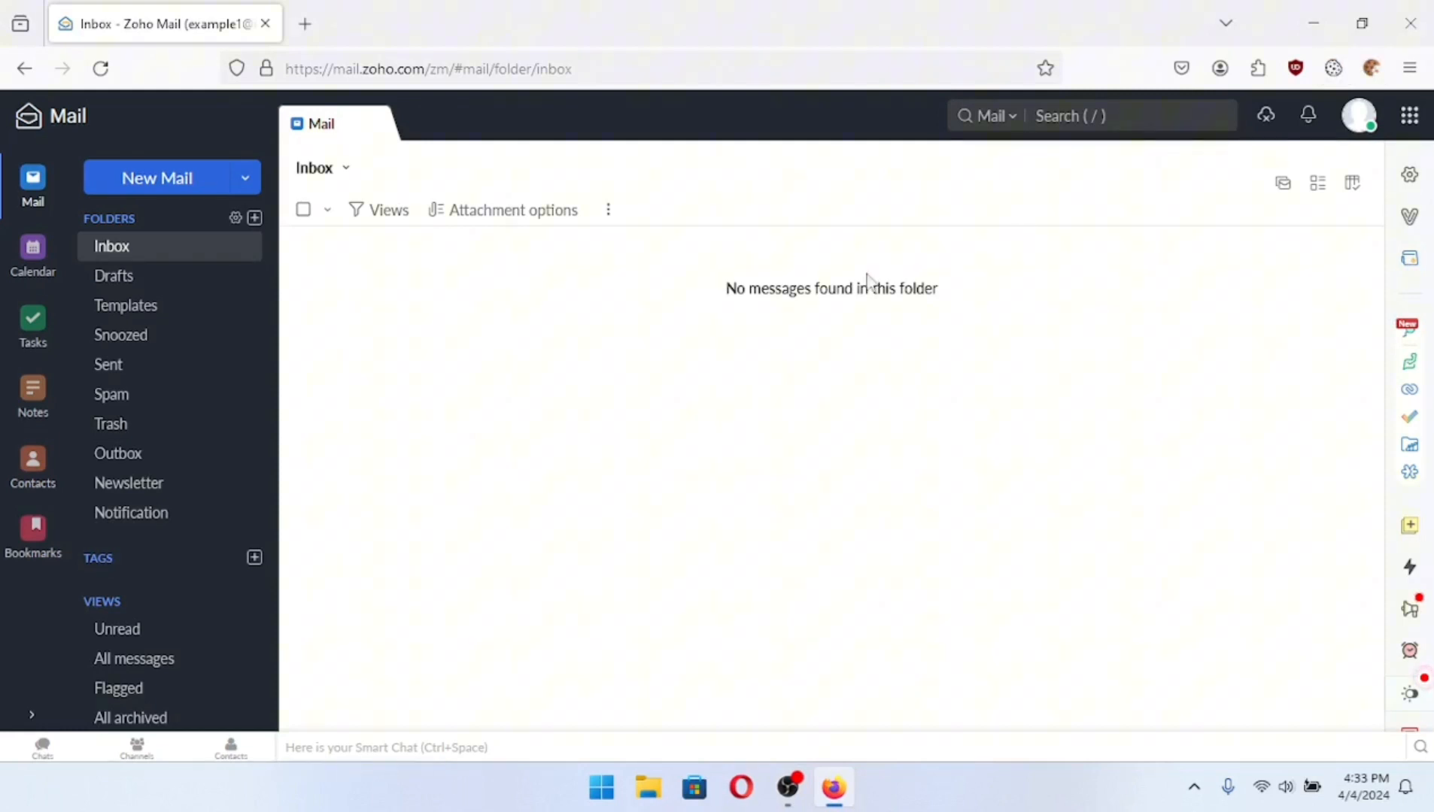
pyautogui.moveTo(150, 332)
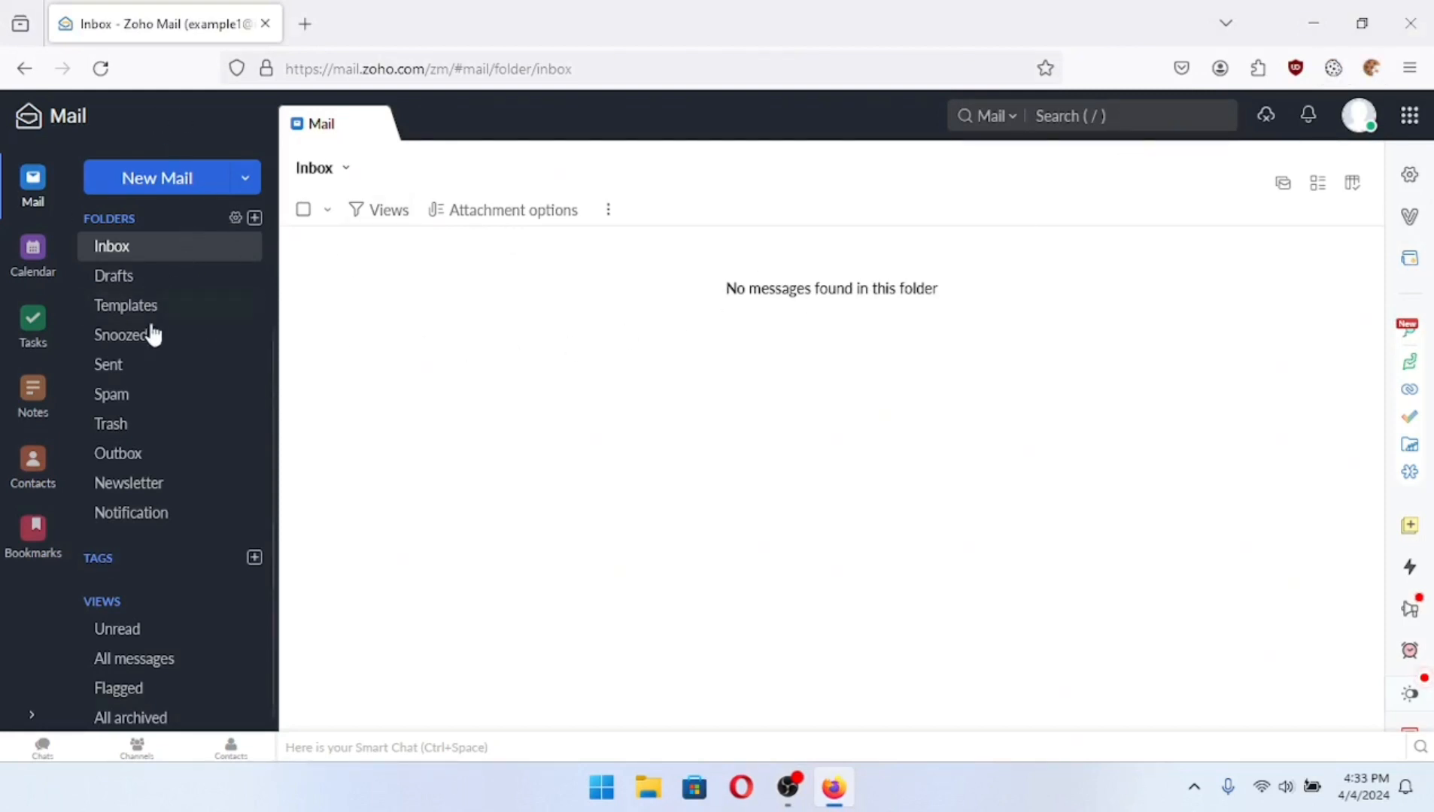
pyautogui.moveTo(152, 450)
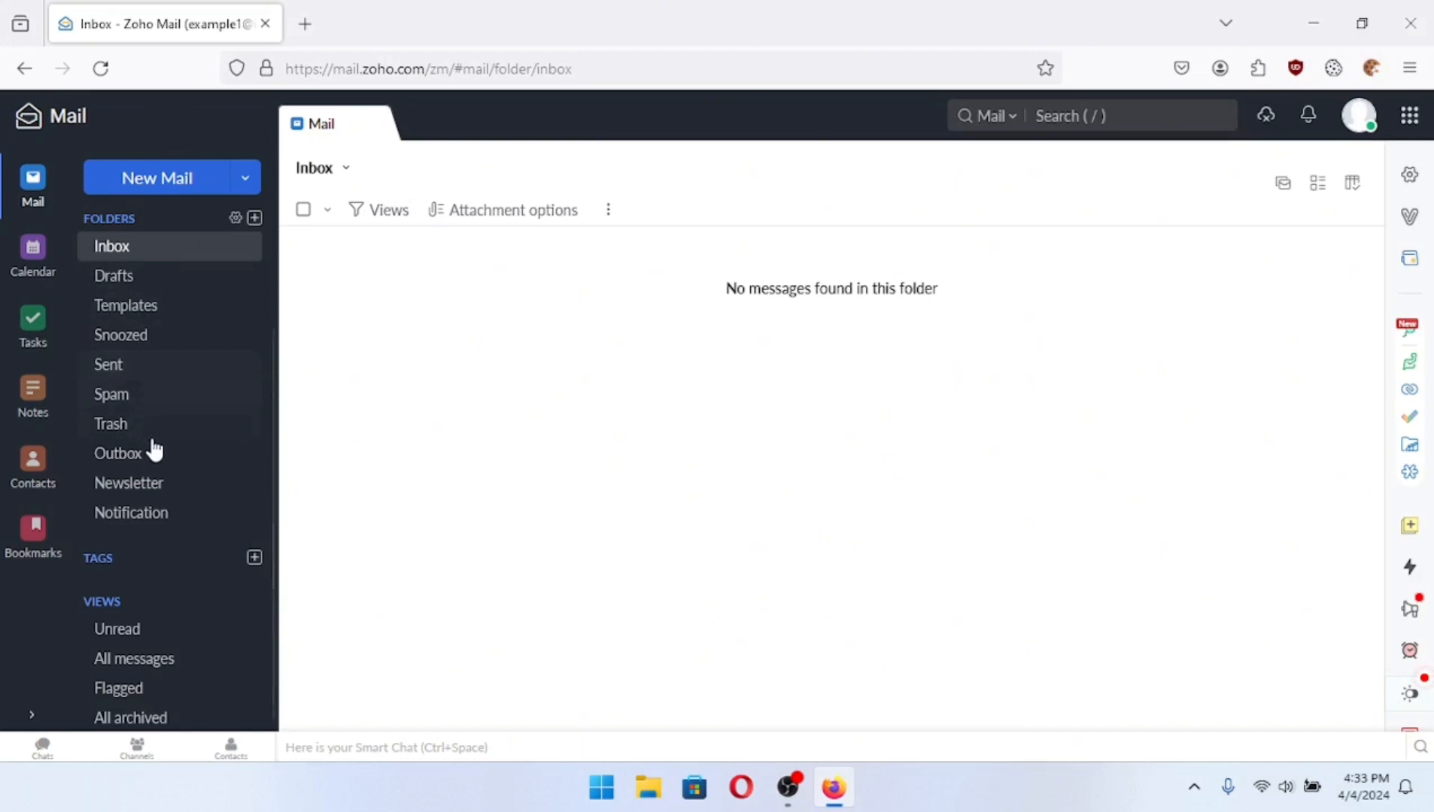
pyautogui.moveTo(438, 308)
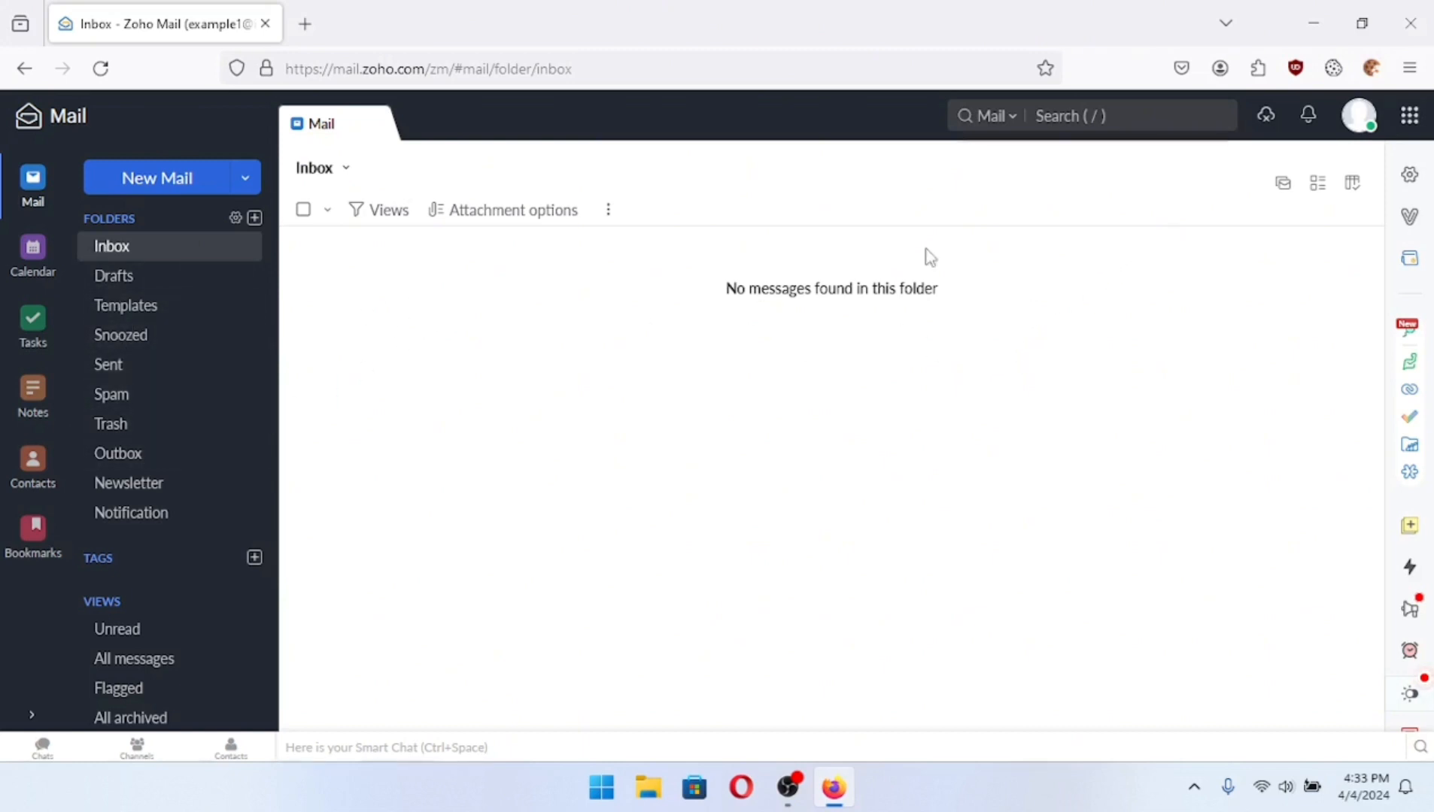
# Reload the mail page and export cookies for all domains to cookies.txt on the Desktop
pyautogui.click(100, 67)
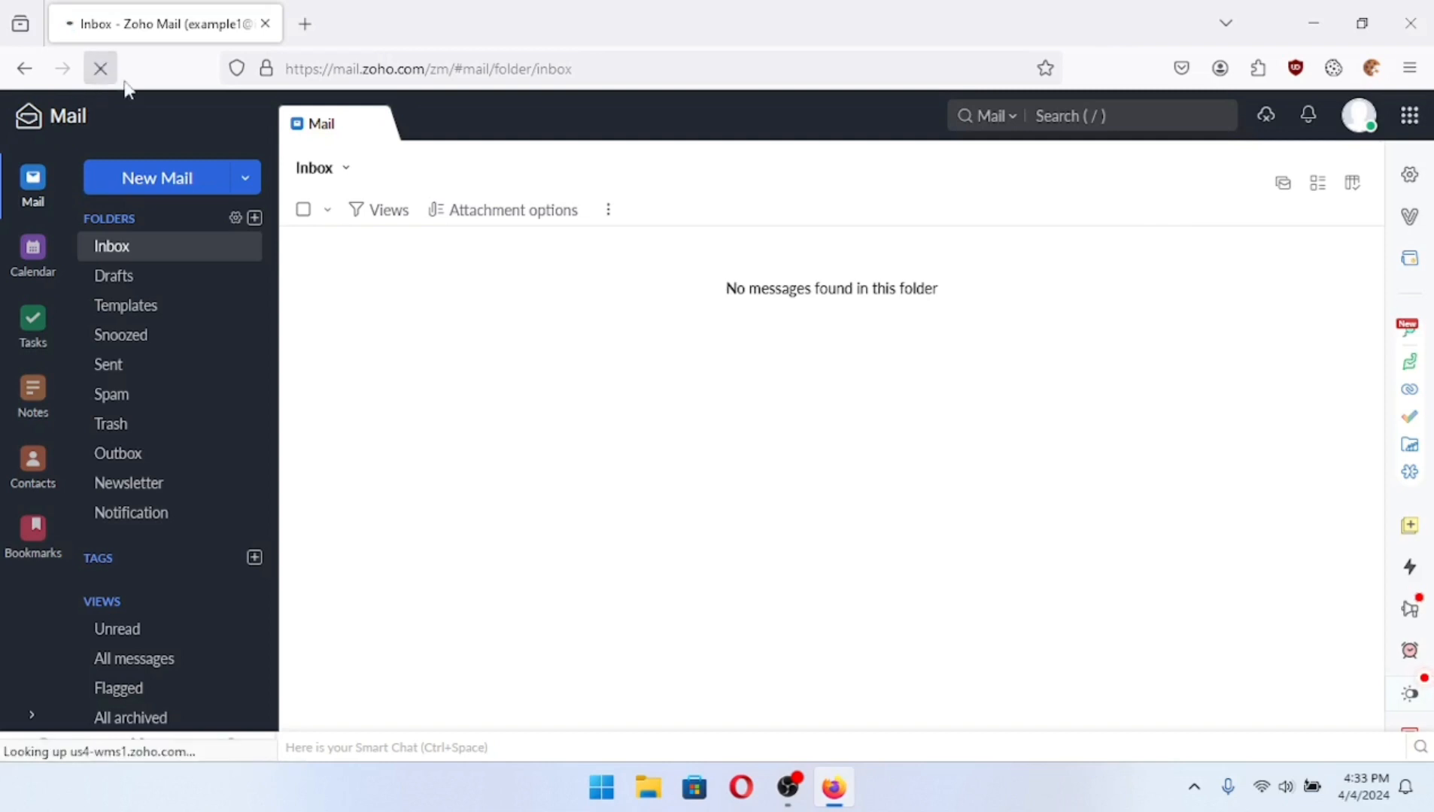
pyautogui.click(100, 67)
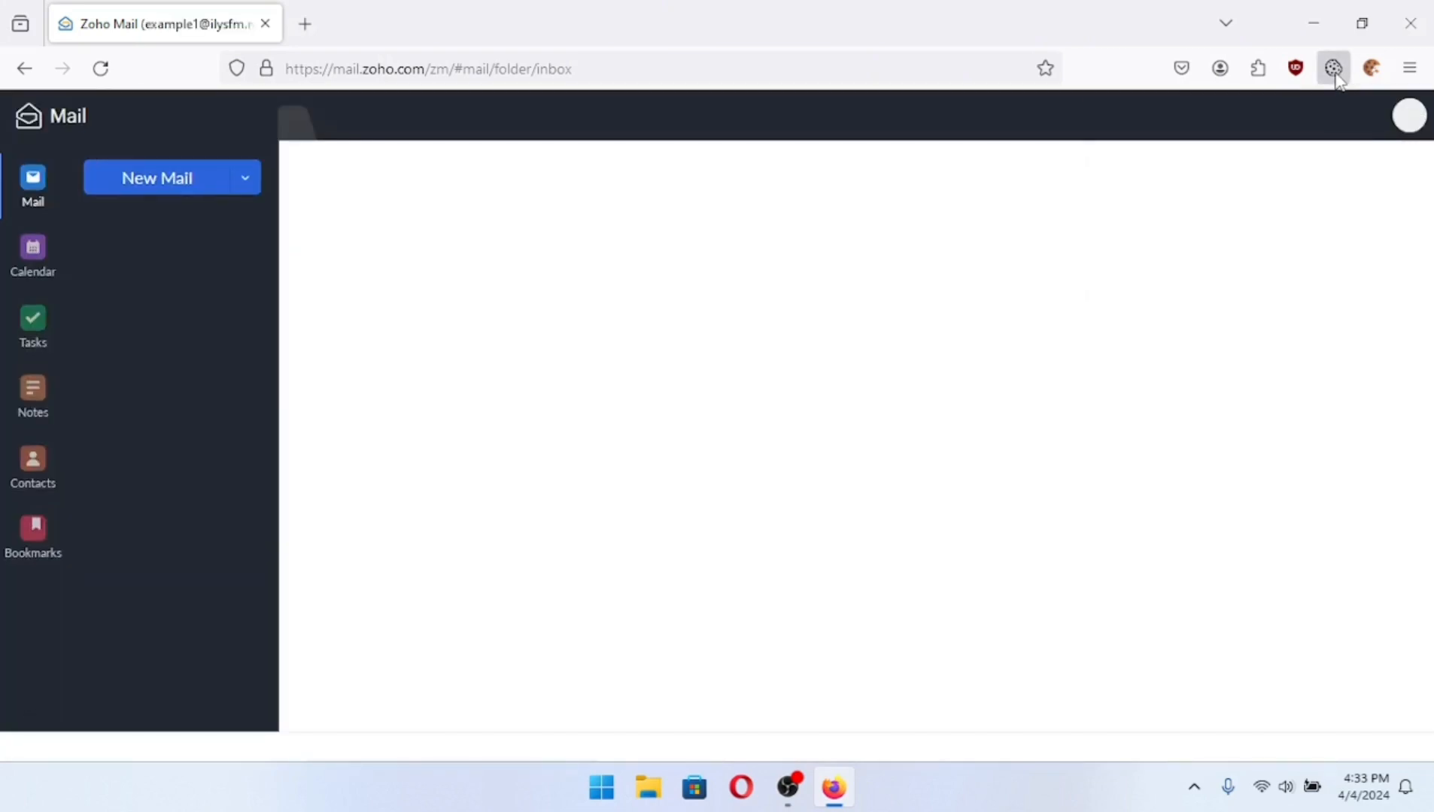
pyautogui.click(1332, 67)
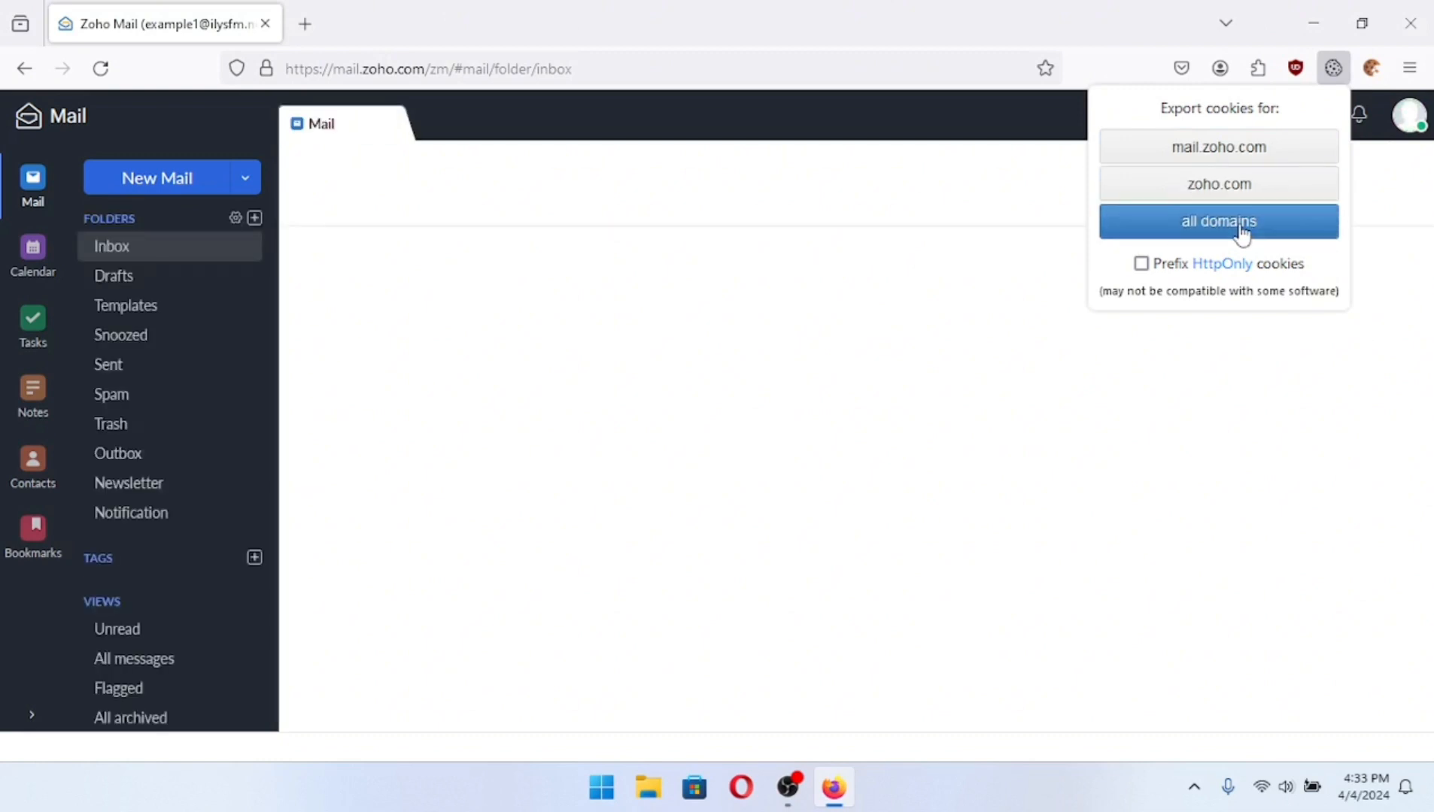
pyautogui.click(1218, 222)
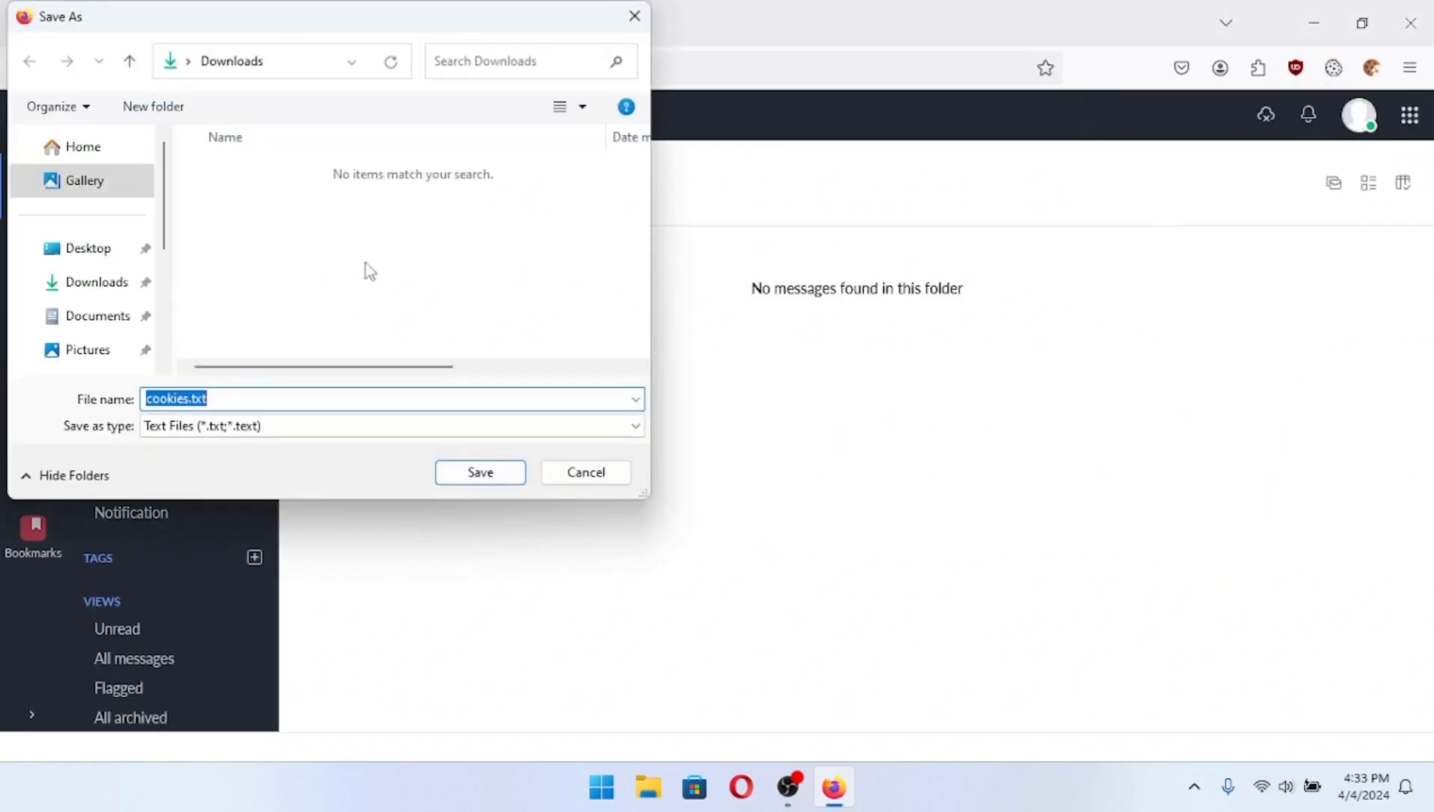
pyautogui.click(86, 248)
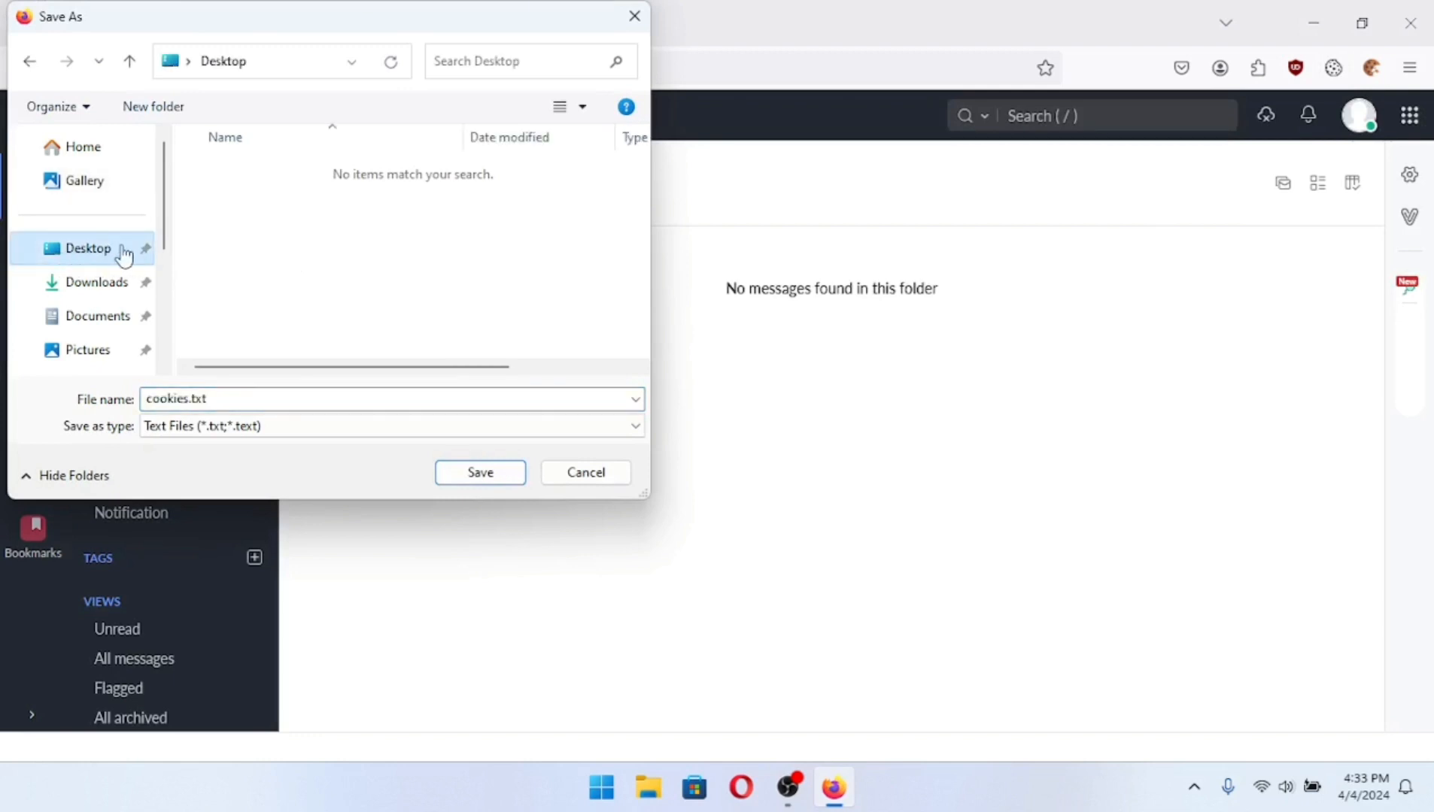
pyautogui.moveTo(463, 477)
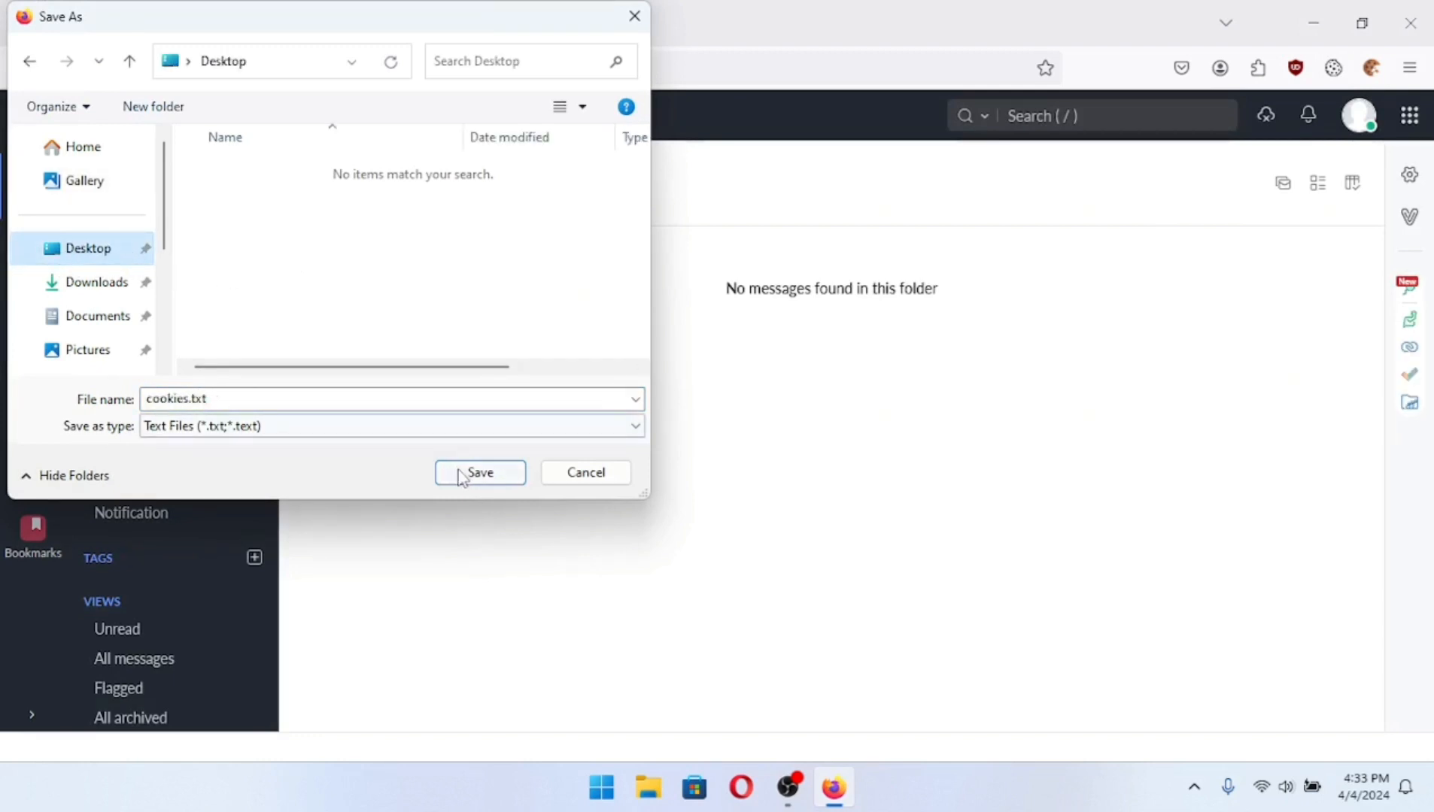
pyautogui.click(480, 472)
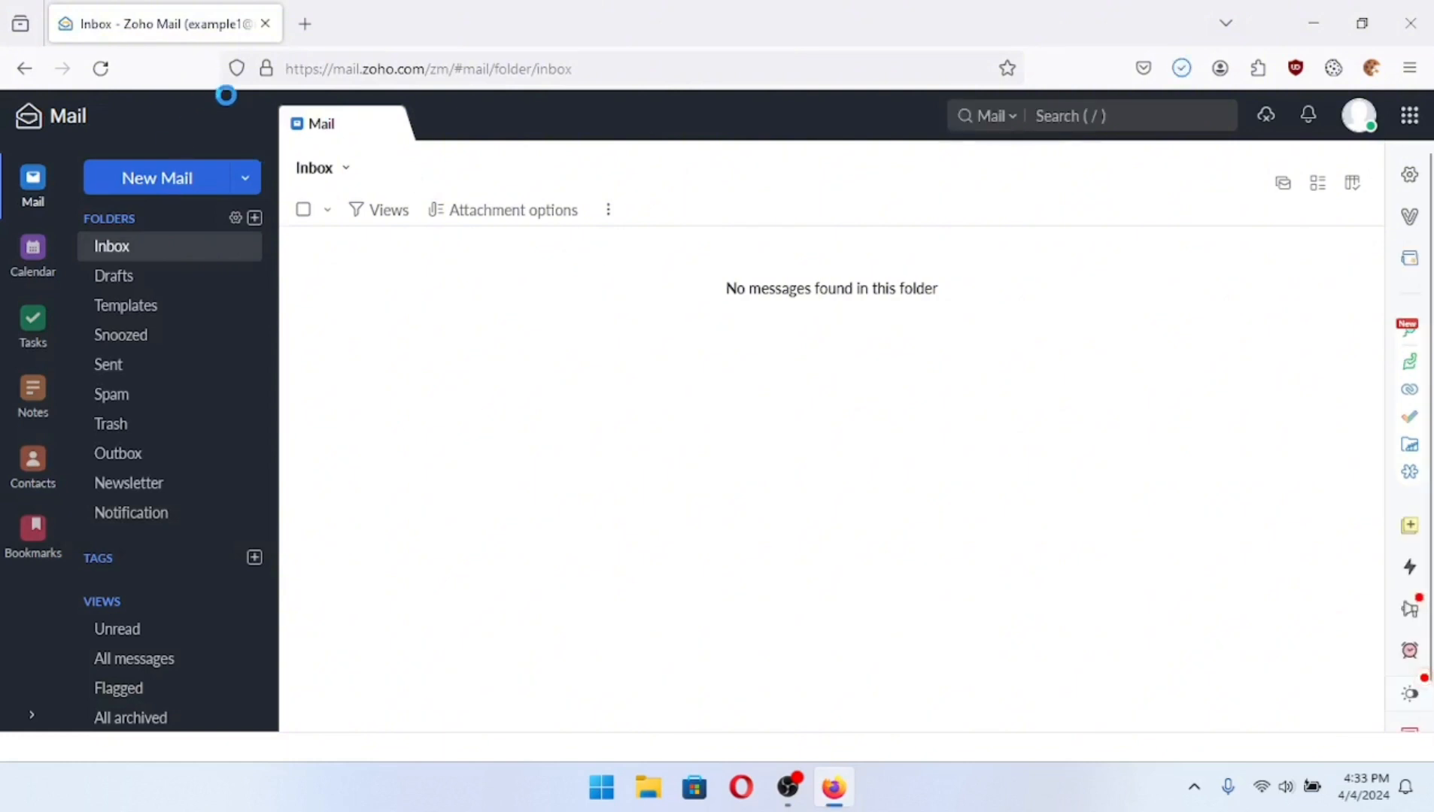
# Remove zoho.com cookies and site data, then reload to reach the Zoho sign-in screen
pyautogui.click(267, 69)
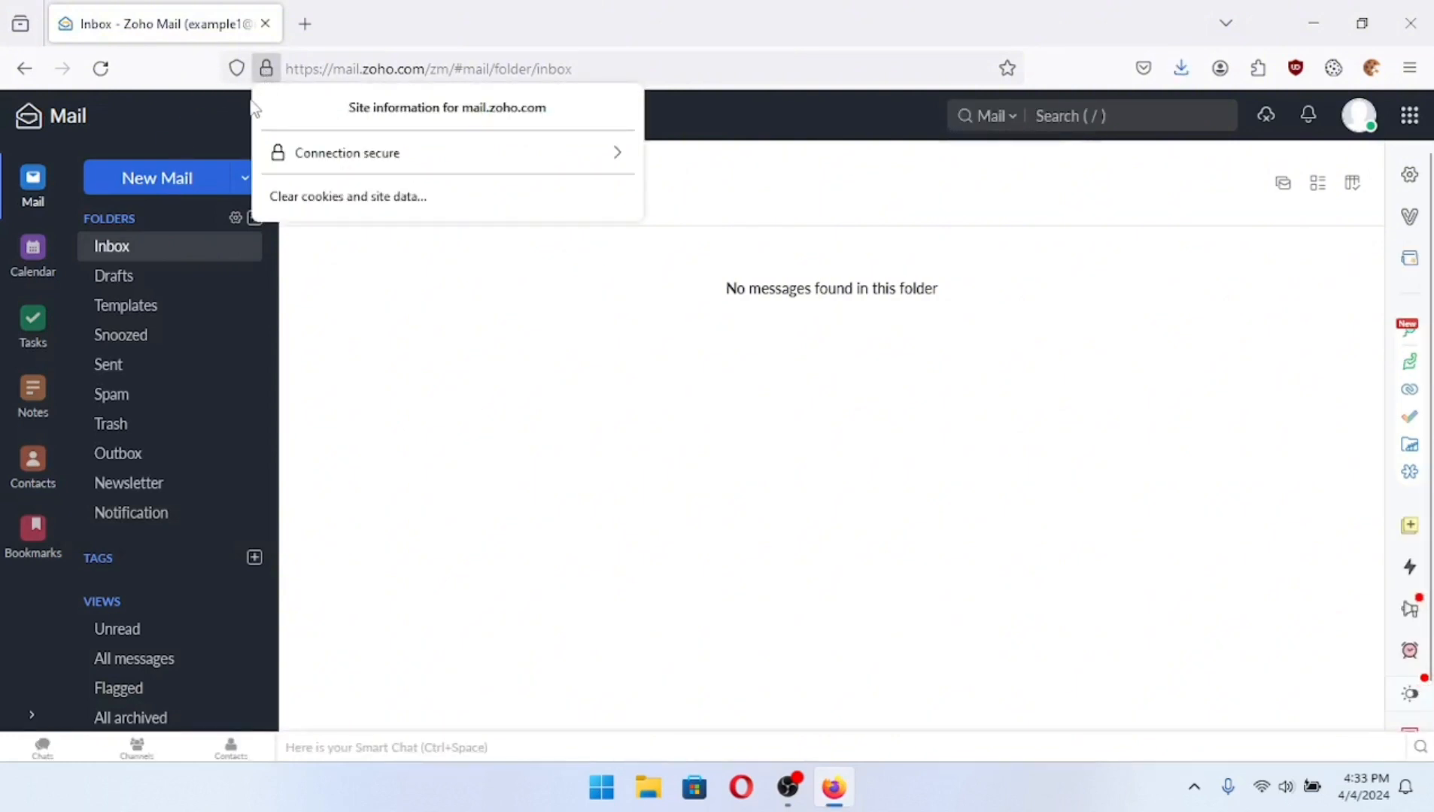
pyautogui.click(347, 197)
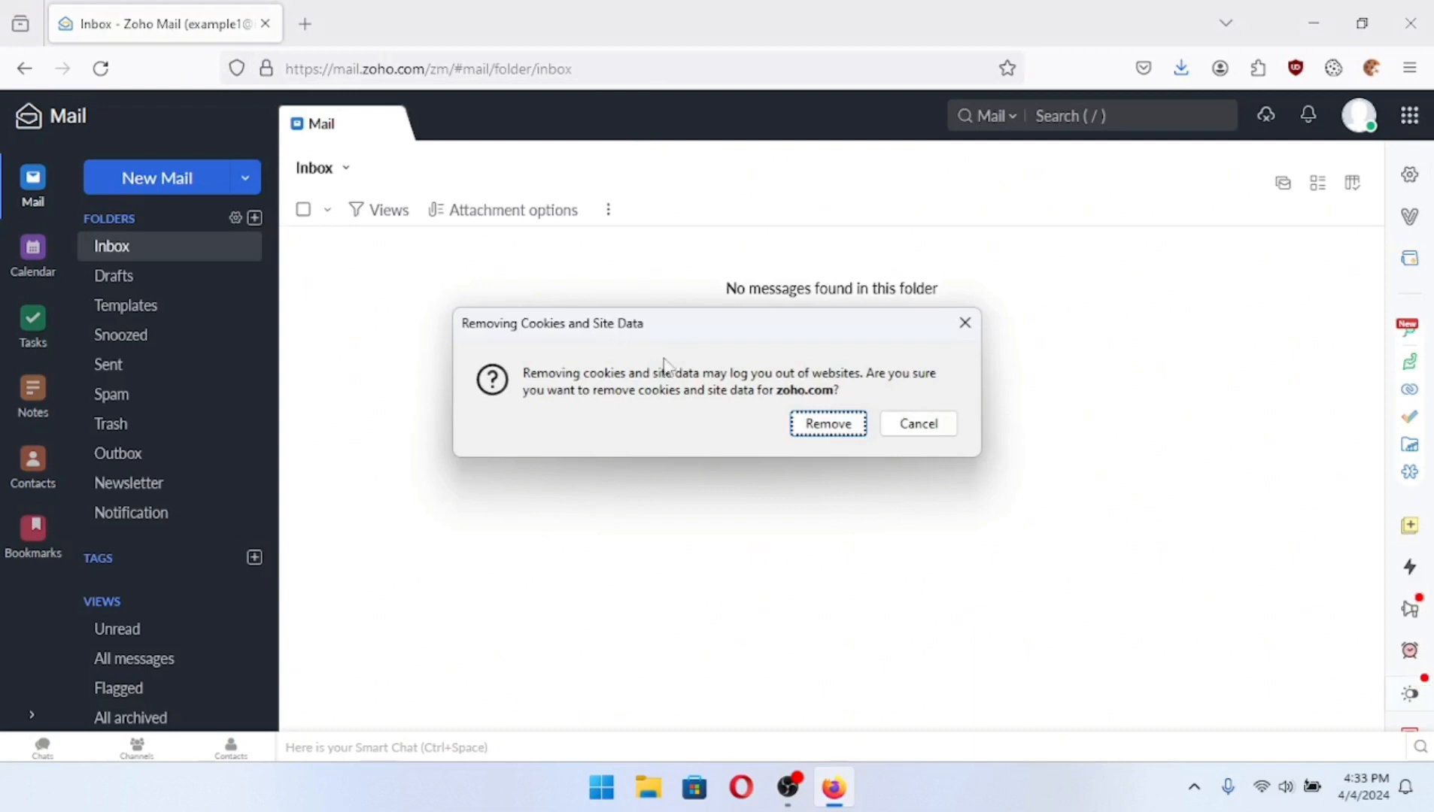
pyautogui.moveTo(680, 410)
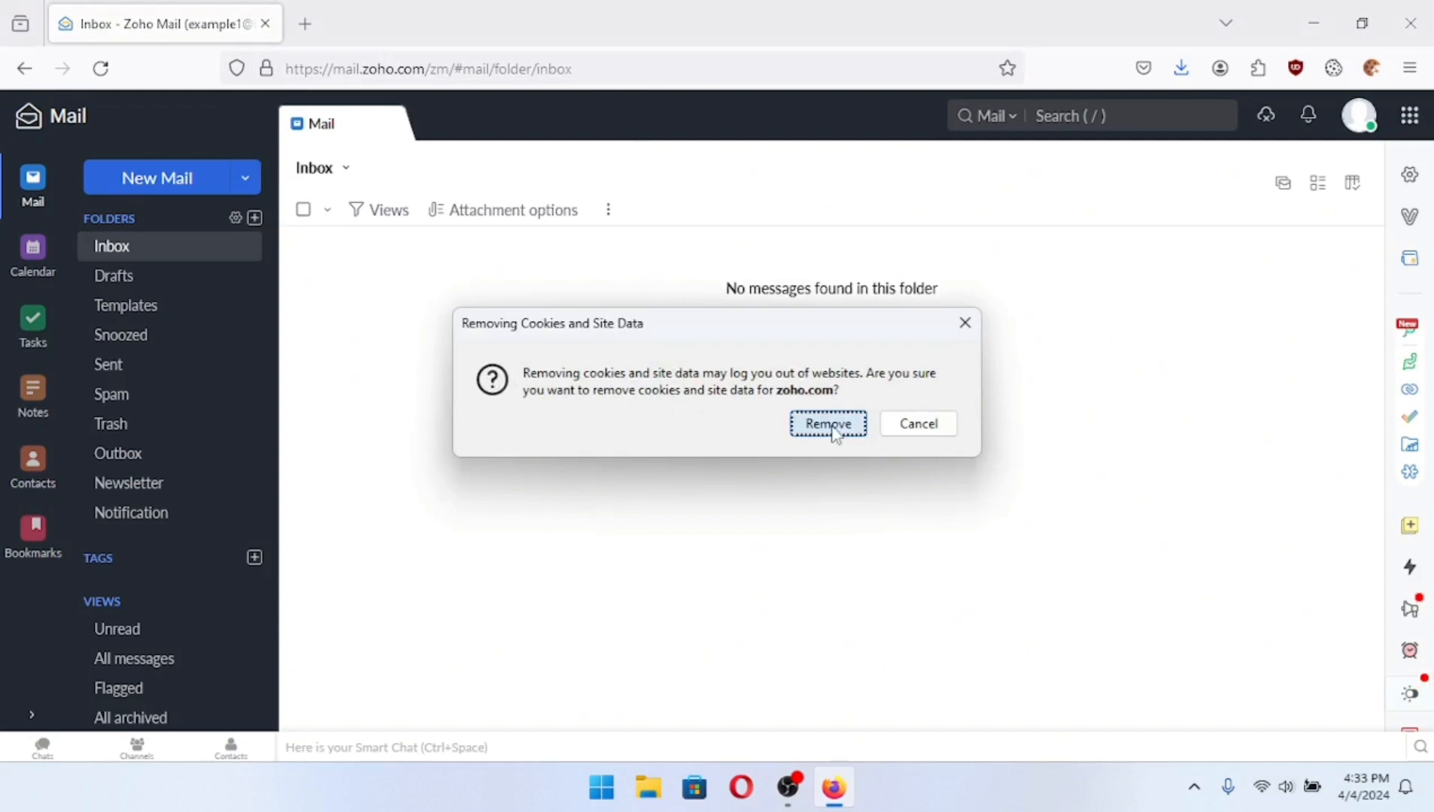
pyautogui.click(828, 423)
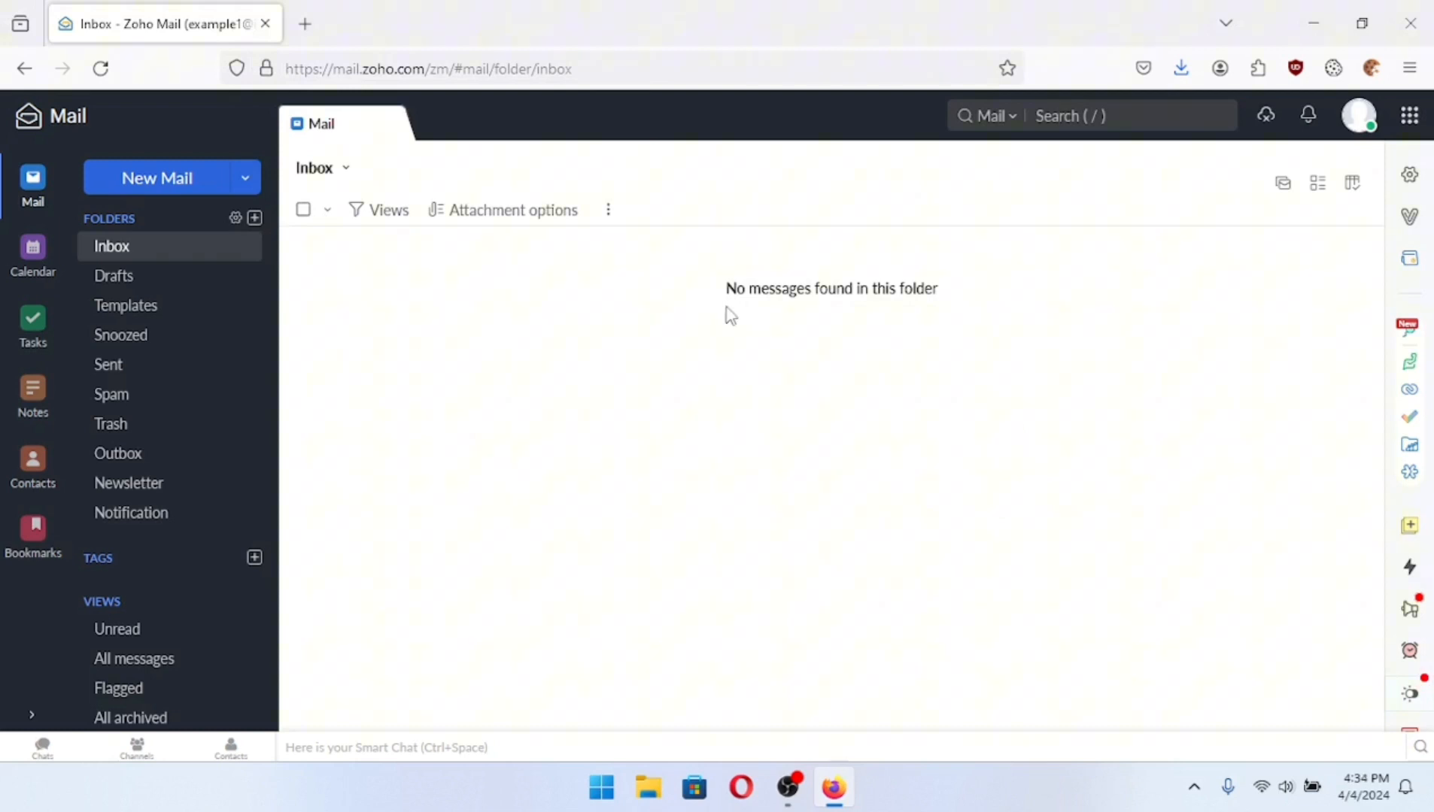
pyautogui.click(102, 68)
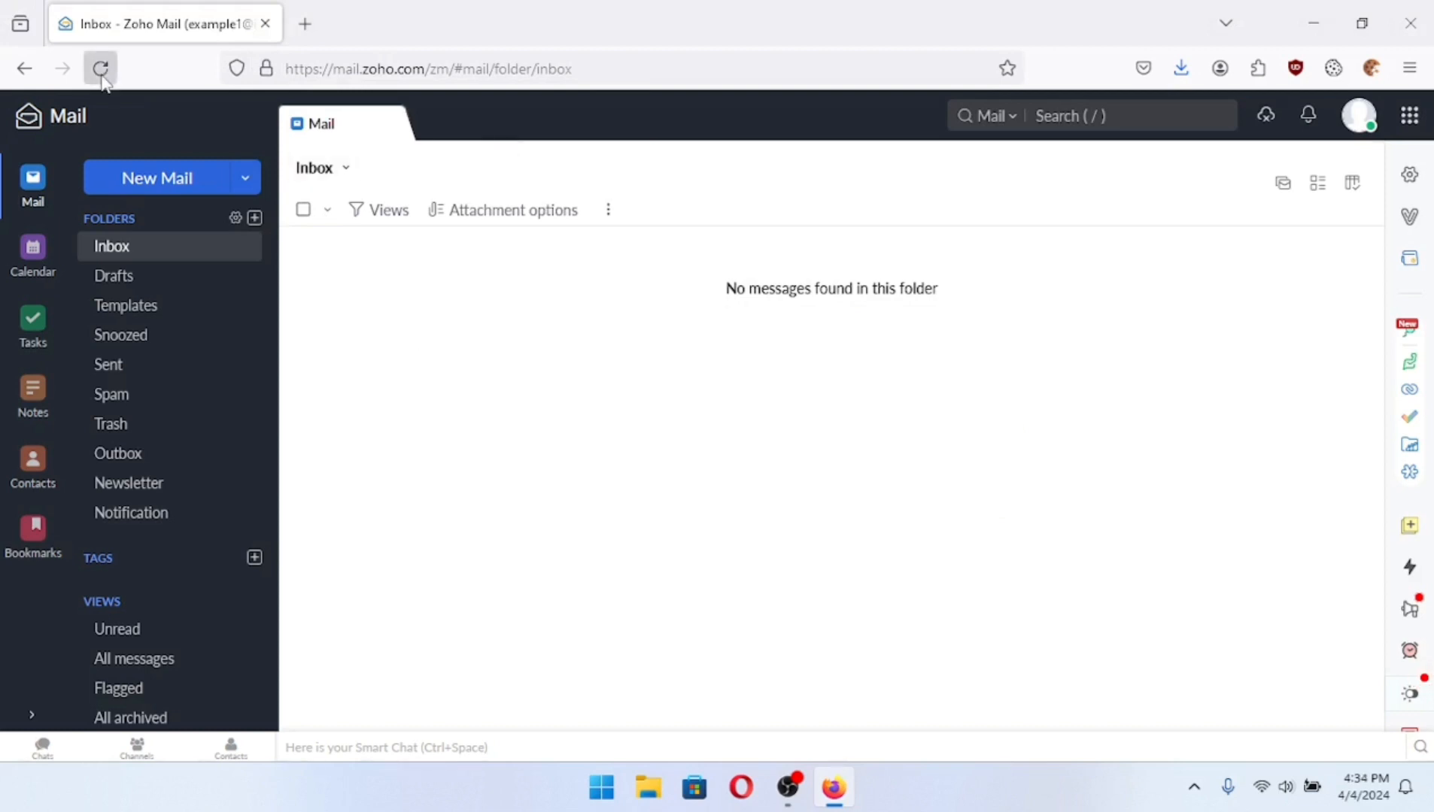
pyautogui.click(102, 67)
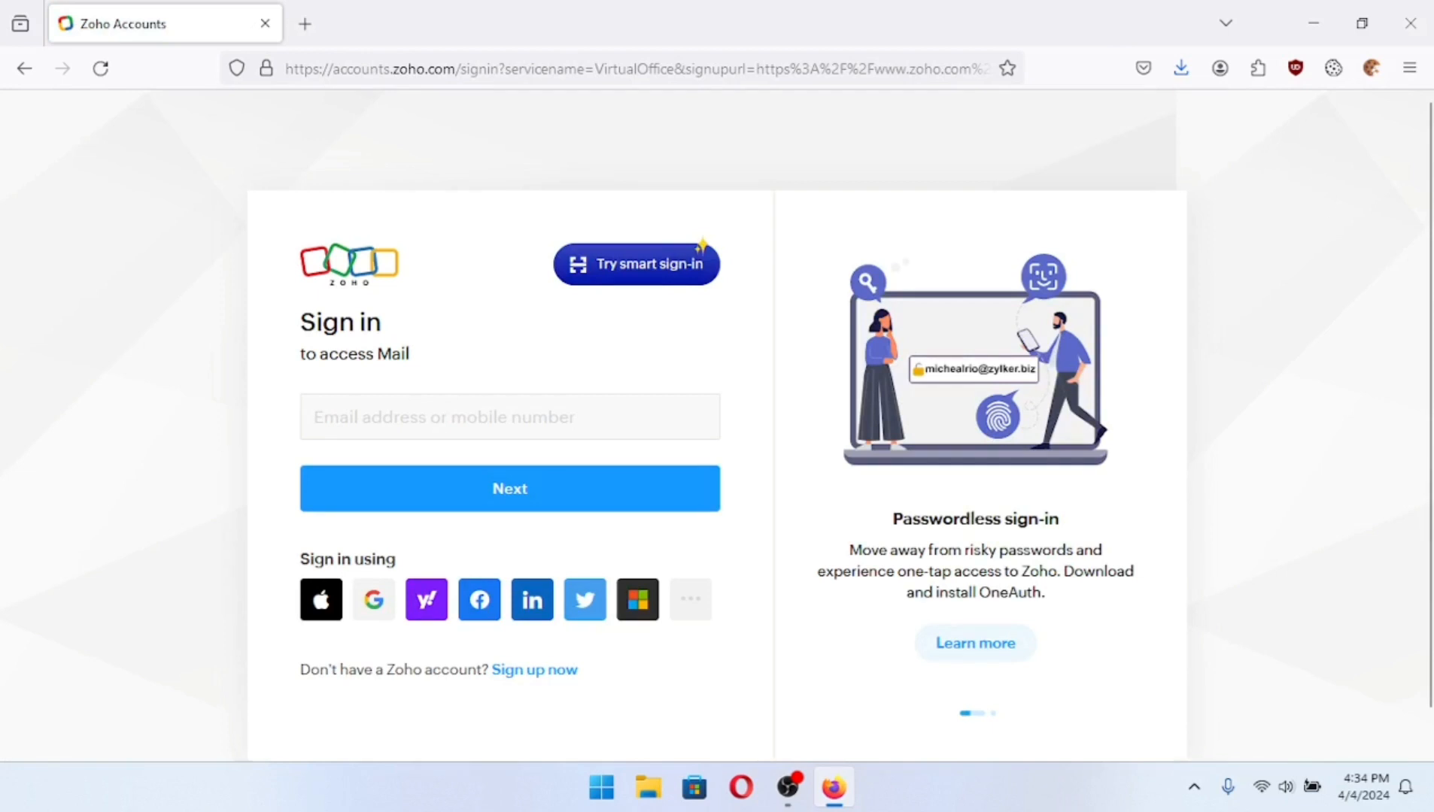
pyautogui.moveTo(1064, 184)
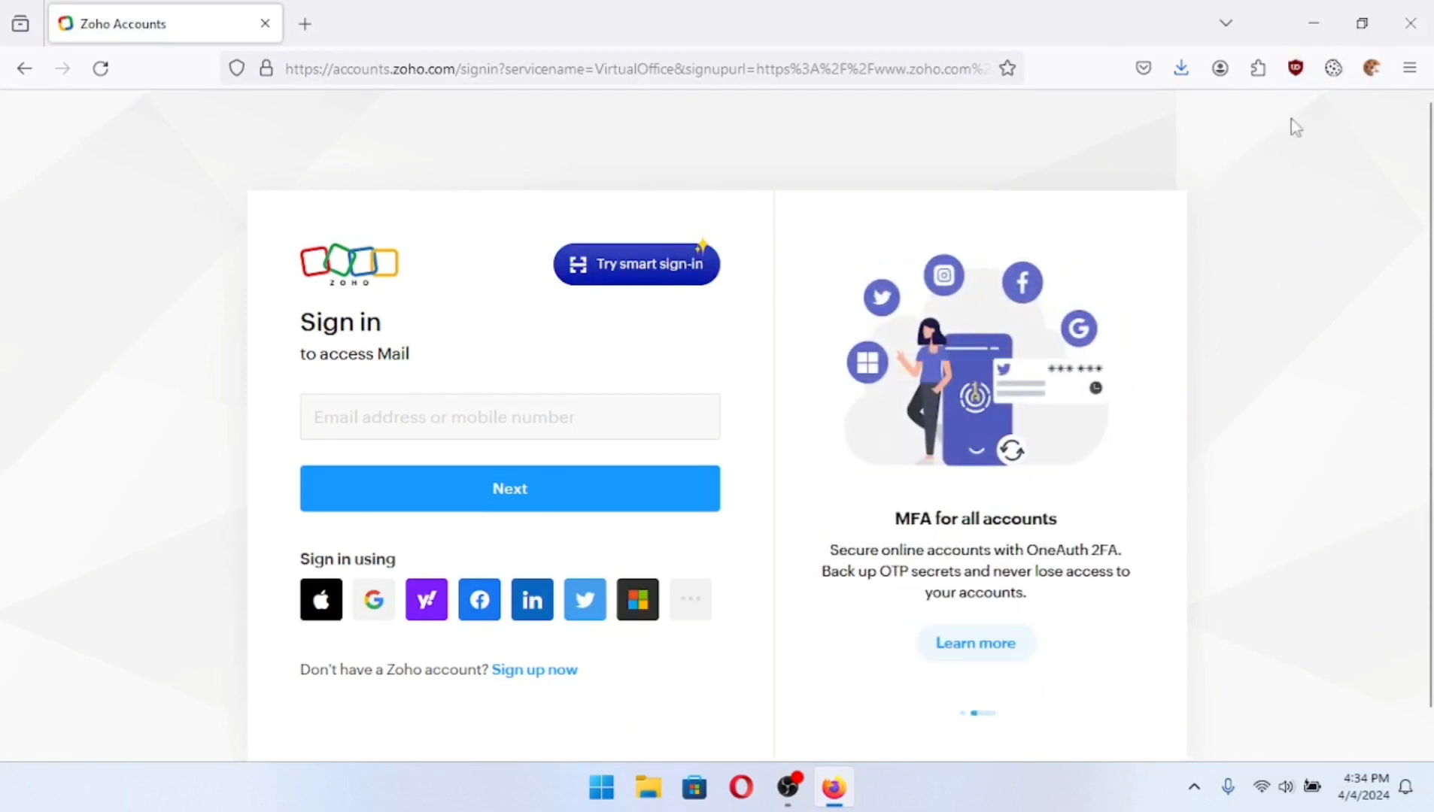
# Open Cookie Quick Manager's 'Manage all Cookies' view and delete all cookies
pyautogui.click(1373, 67)
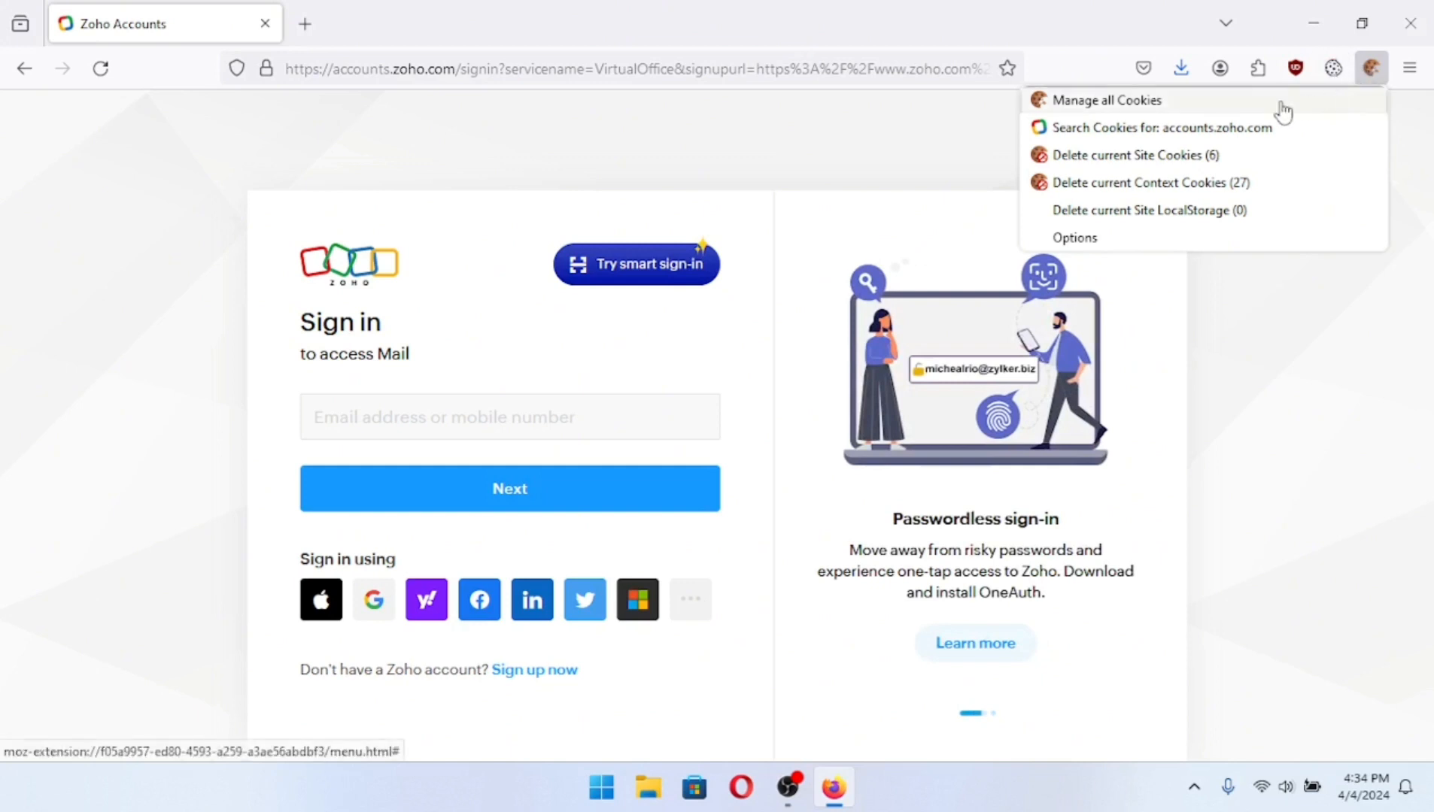
pyautogui.click(1105, 100)
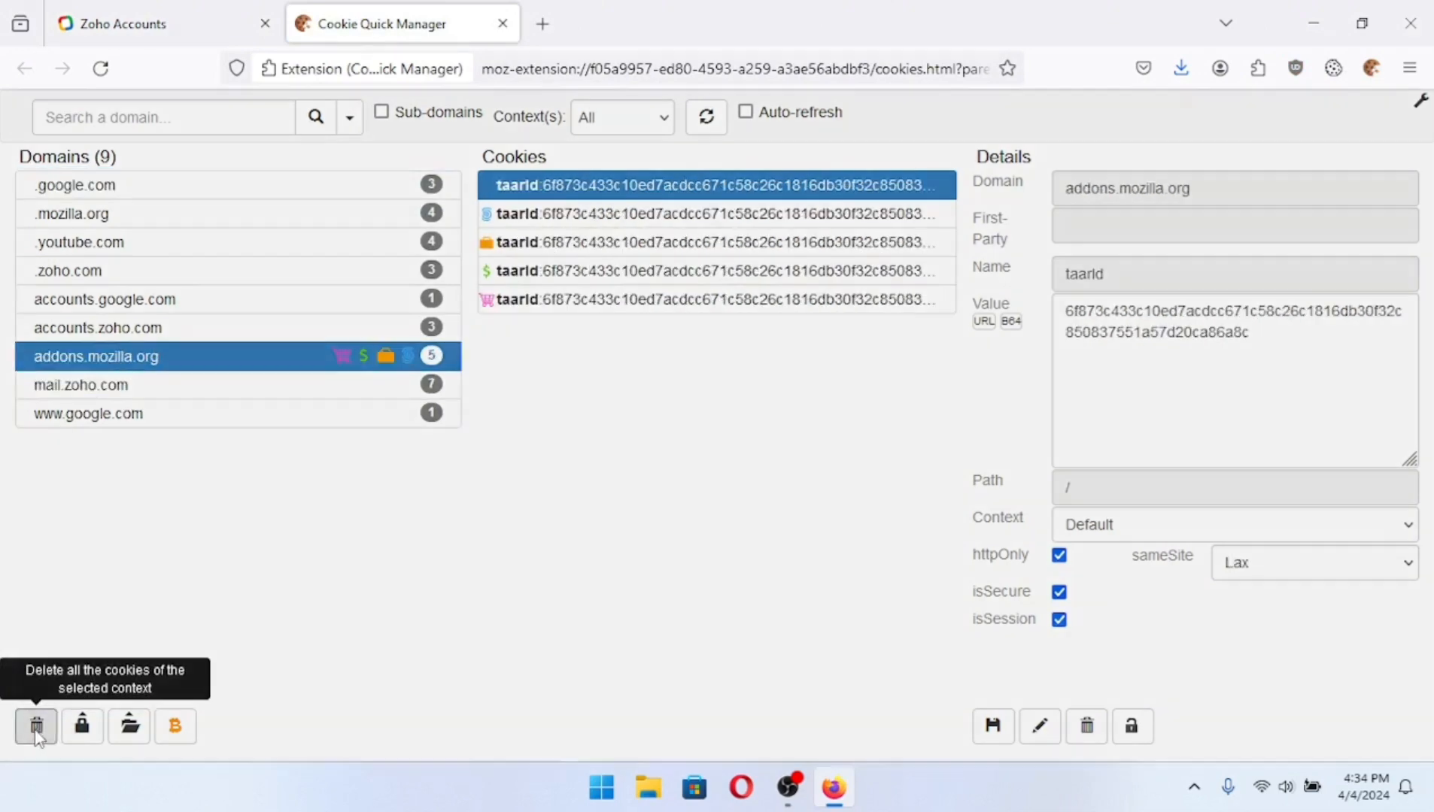
pyautogui.click(33, 733)
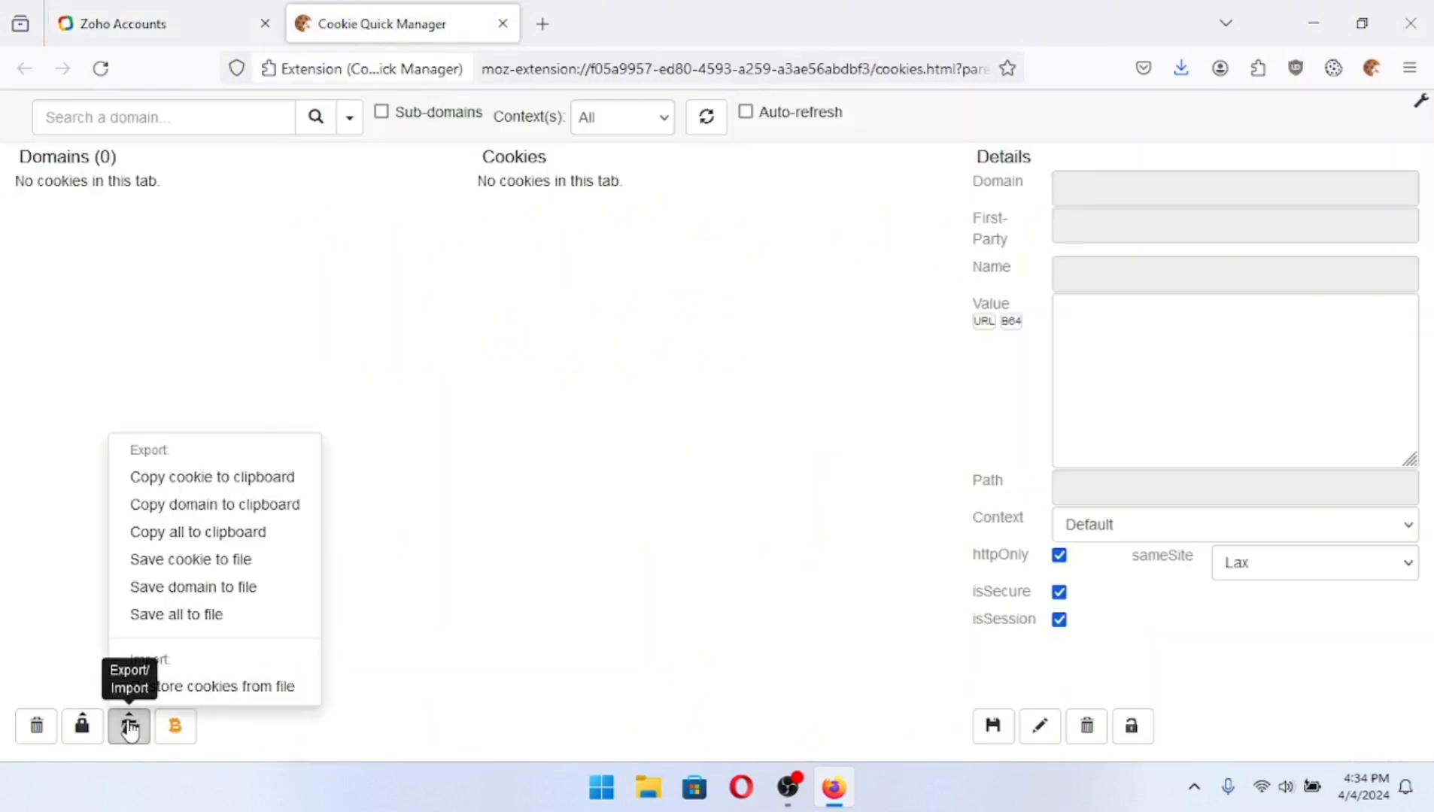
pyautogui.moveTo(226, 703)
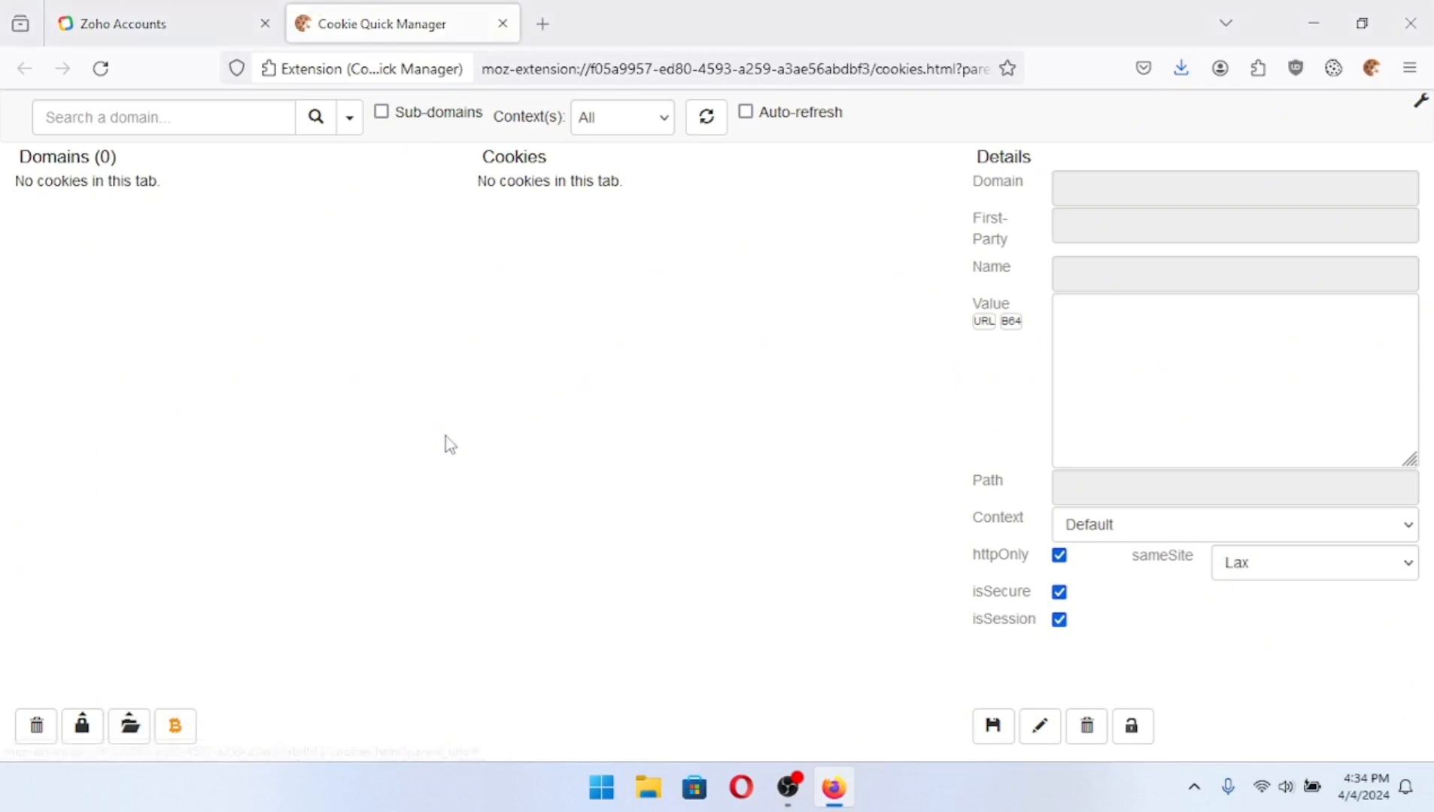
# Restore 73 cookies from Desktop cookies.txt and return to the Zoho Mail tab
pyautogui.click(130, 727)
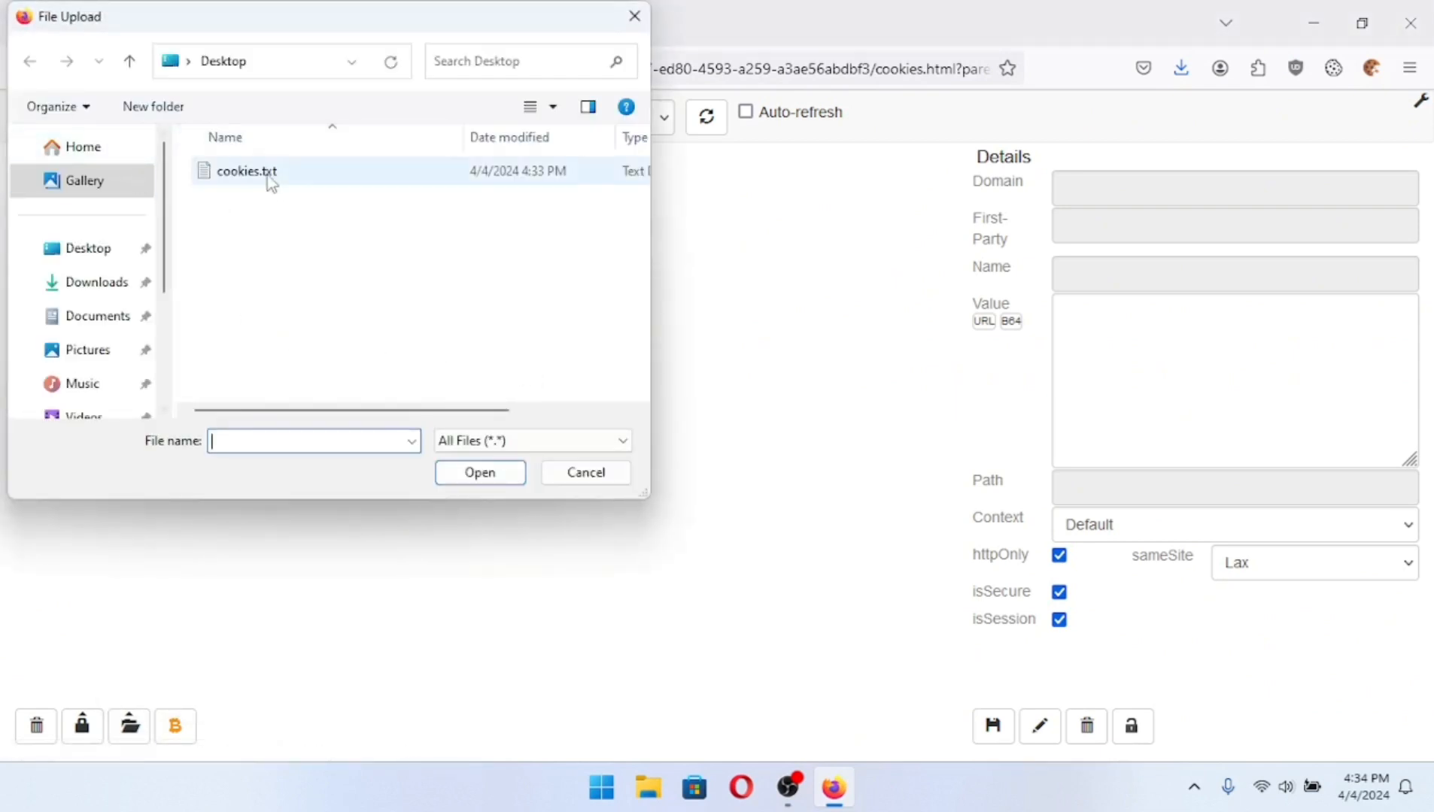
pyautogui.moveTo(302, 177)
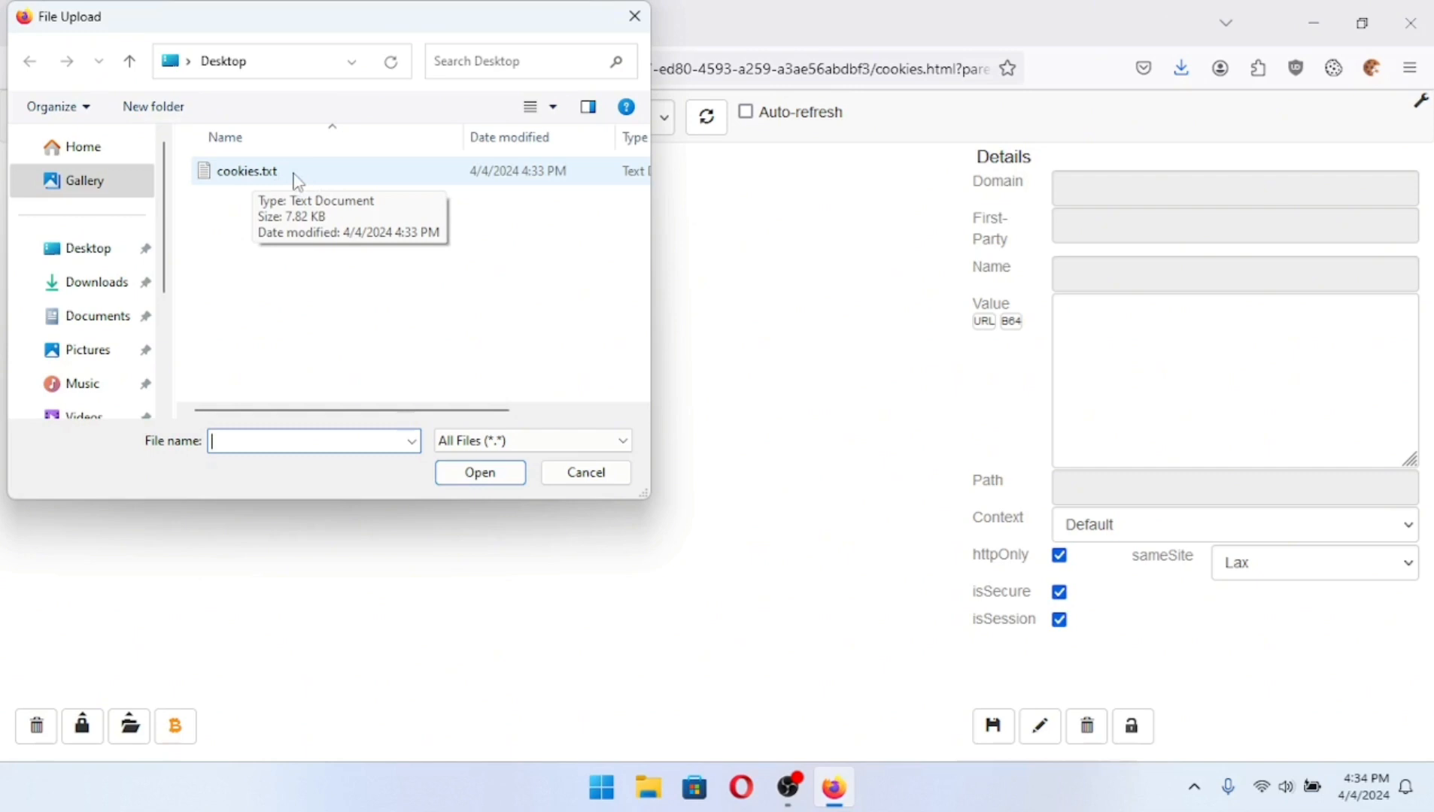
pyautogui.moveTo(333, 172)
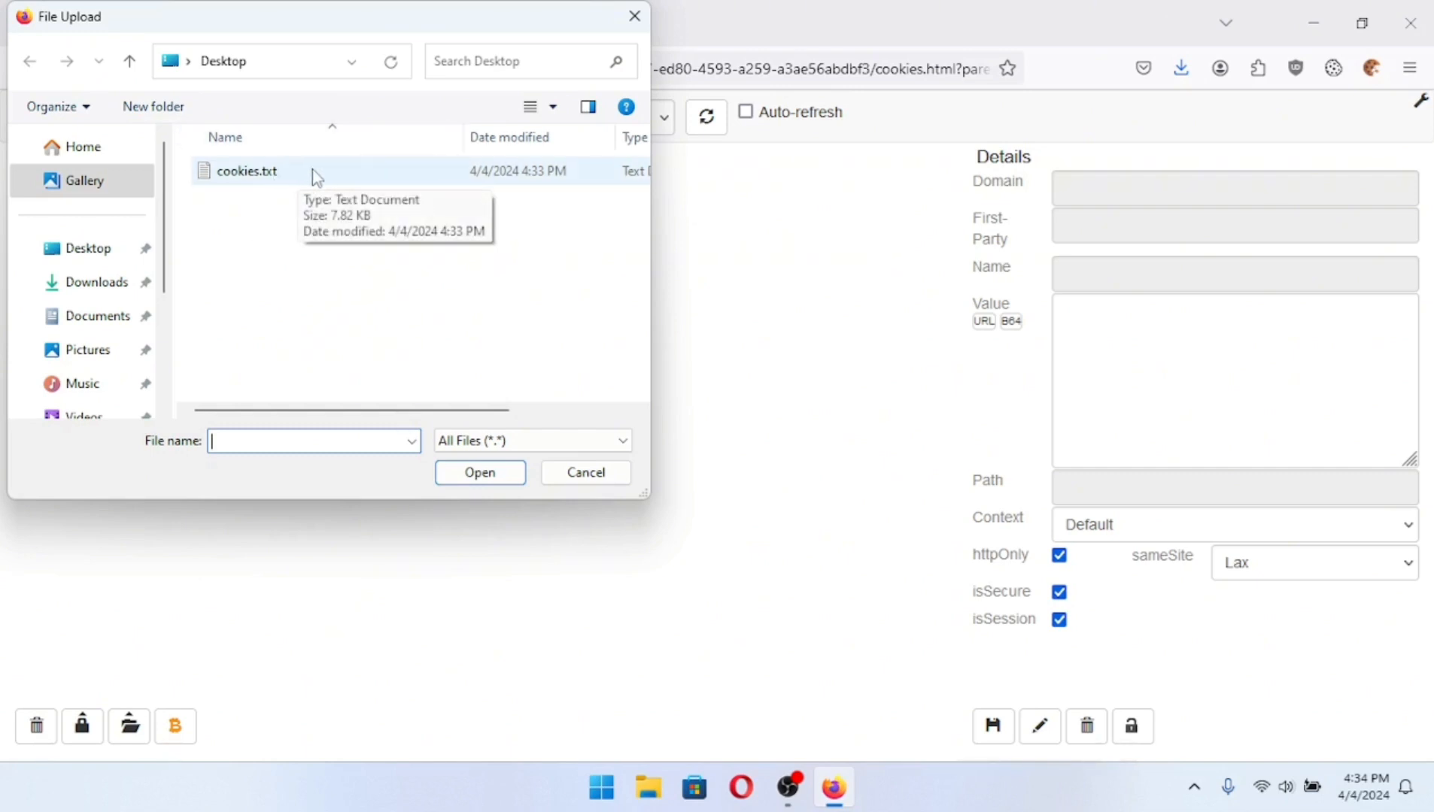
pyautogui.click(246, 172)
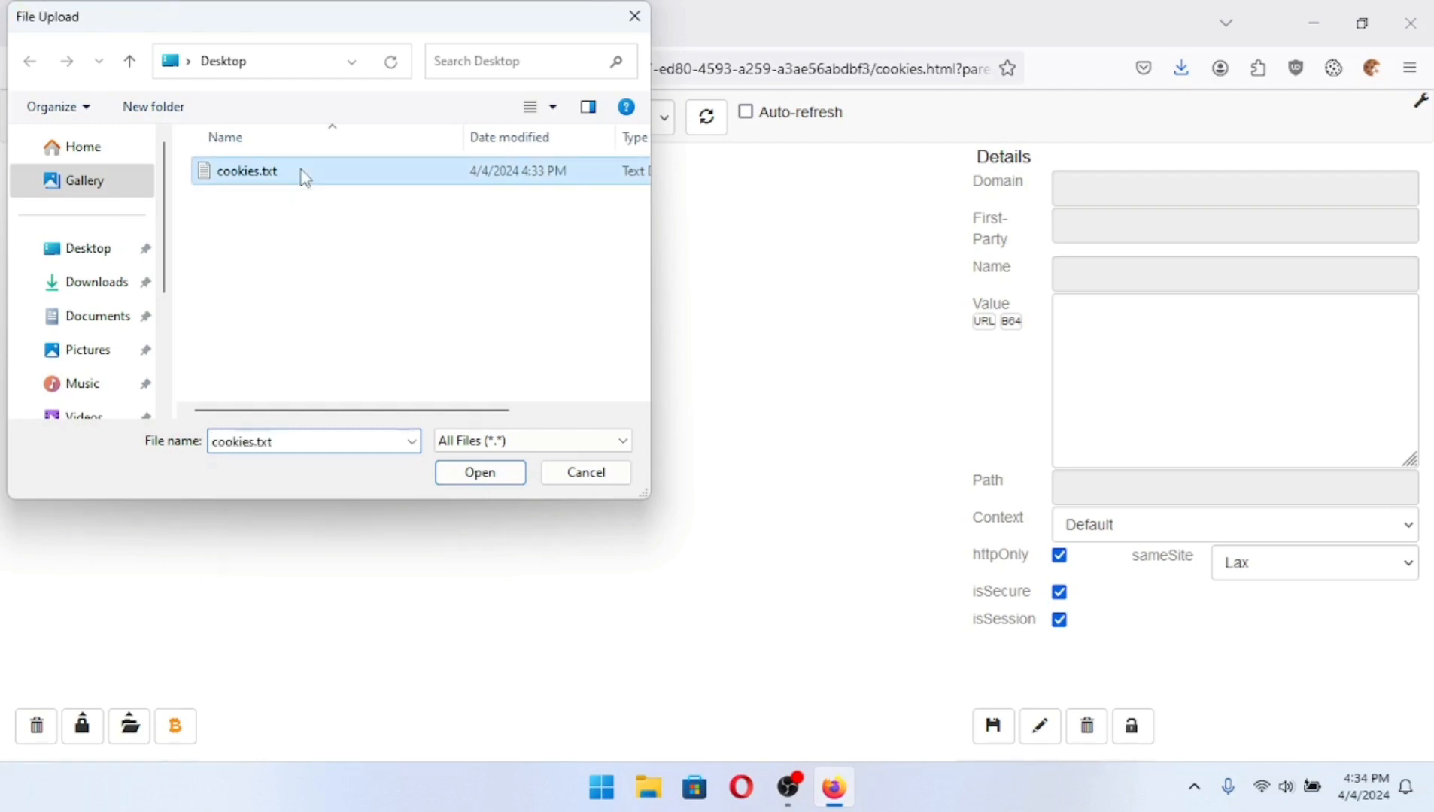
pyautogui.click(479, 472)
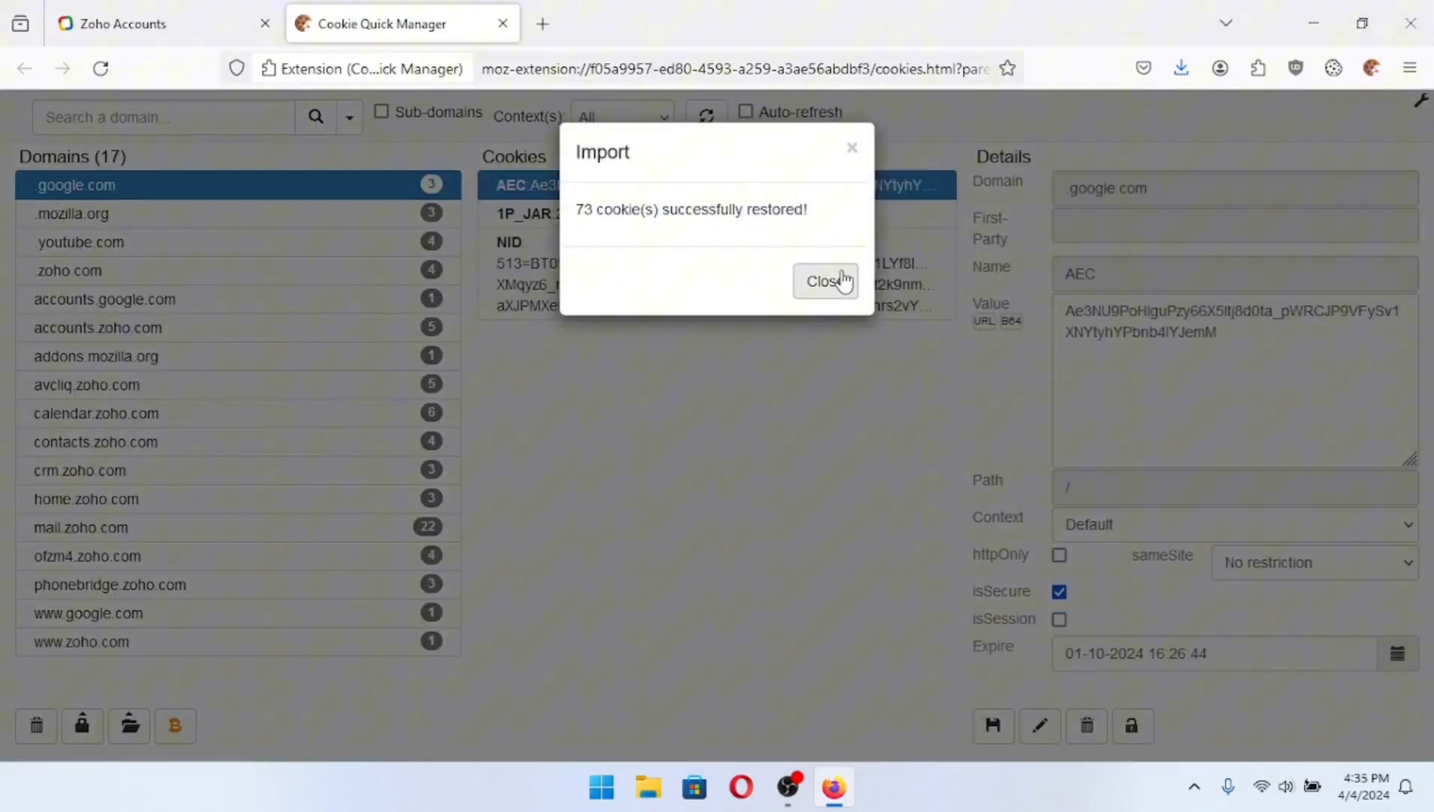
pyautogui.click(825, 281)
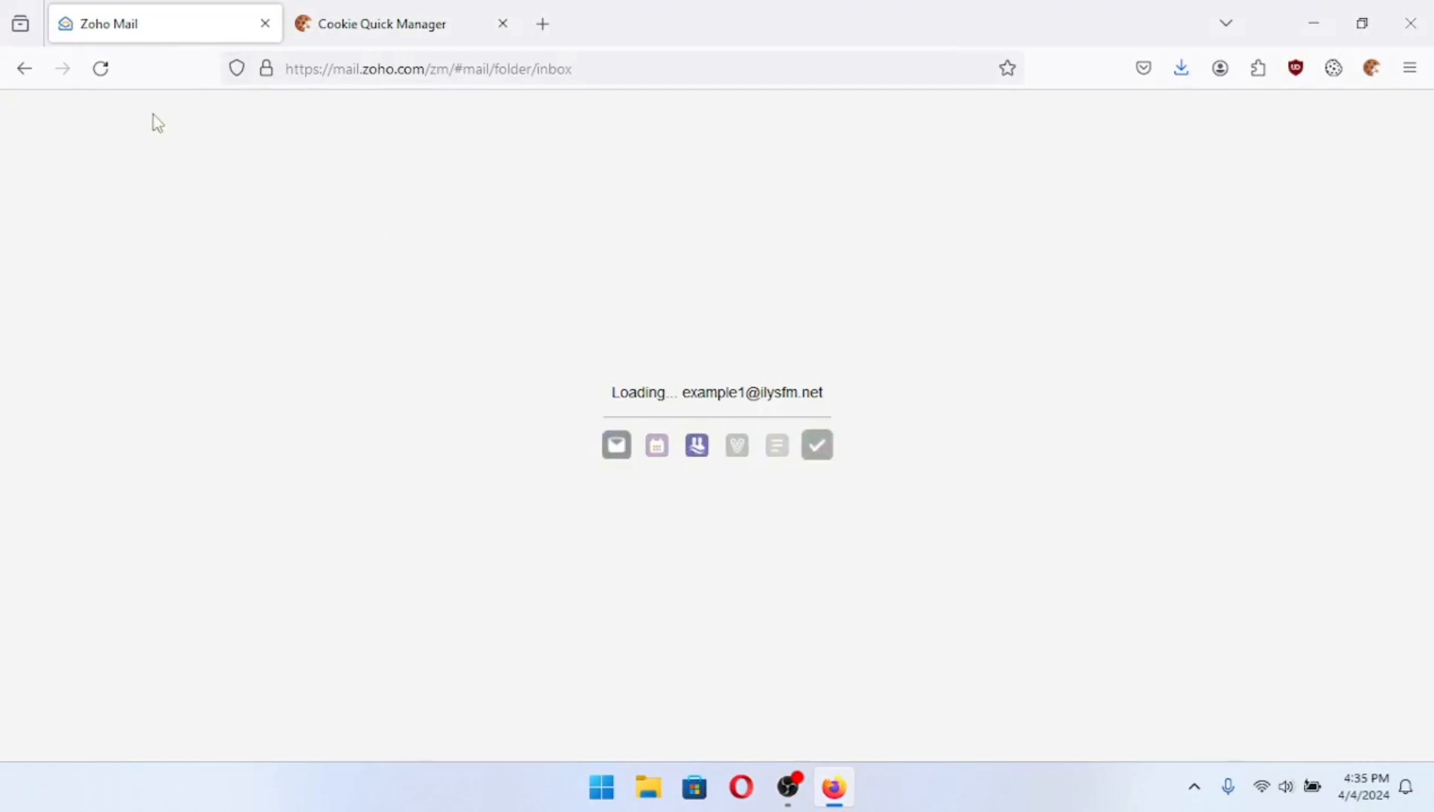
pyautogui.click(377, 23)
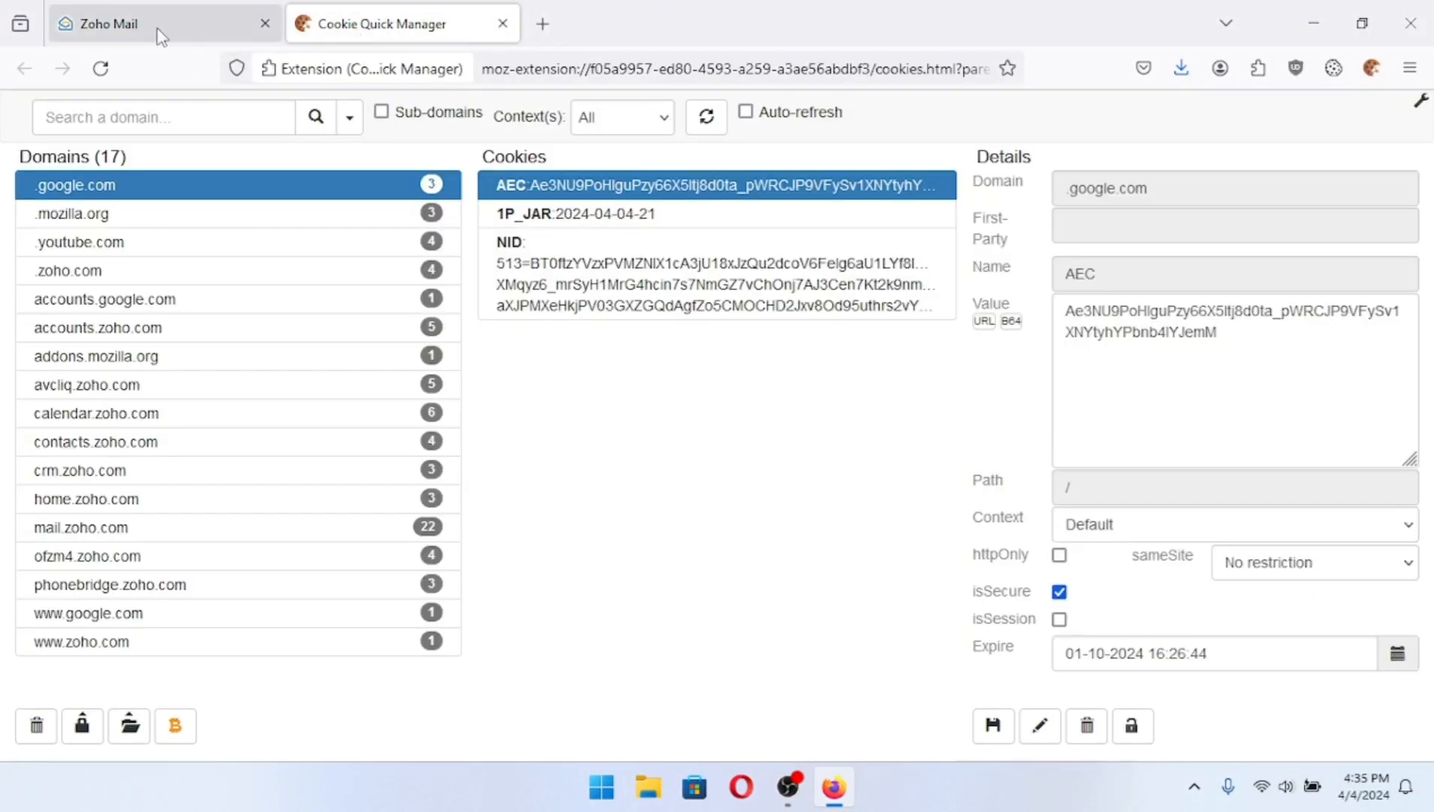